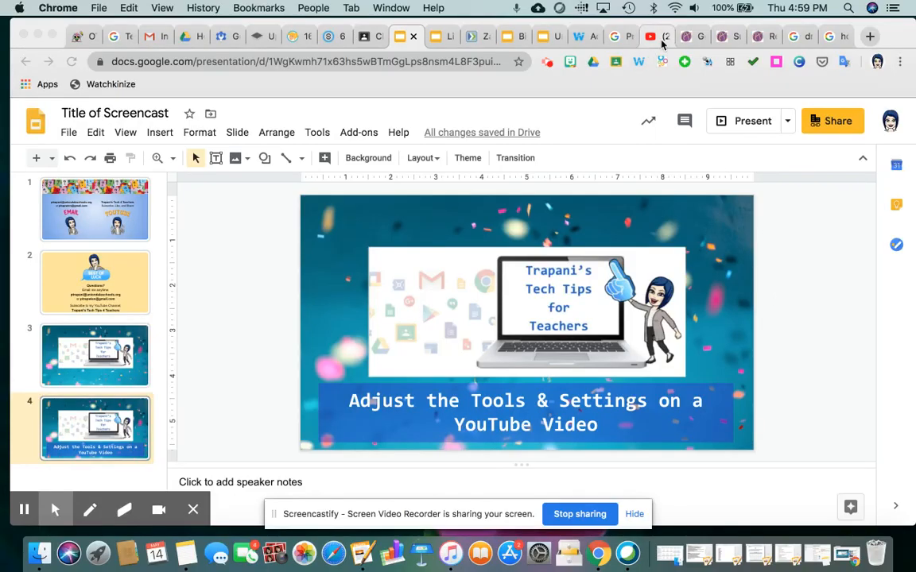
Switch to the Trapani's Tech Tips 4 Teachers YouTube tab and scroll down to its Uploads row.
{"action": "left_click", "coordinate": [657, 36]}
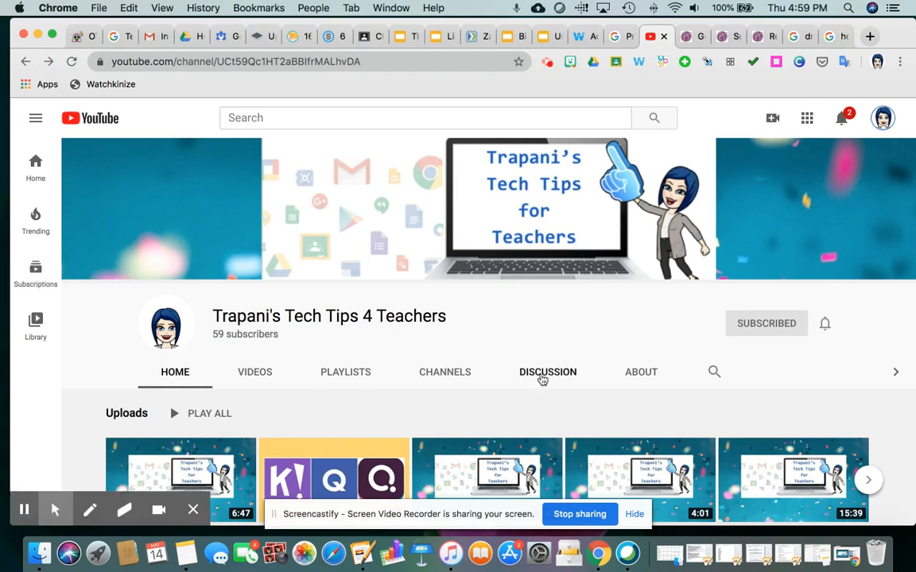
{"action": "scroll", "scroll_direction": "down", "scroll_amount": 3}
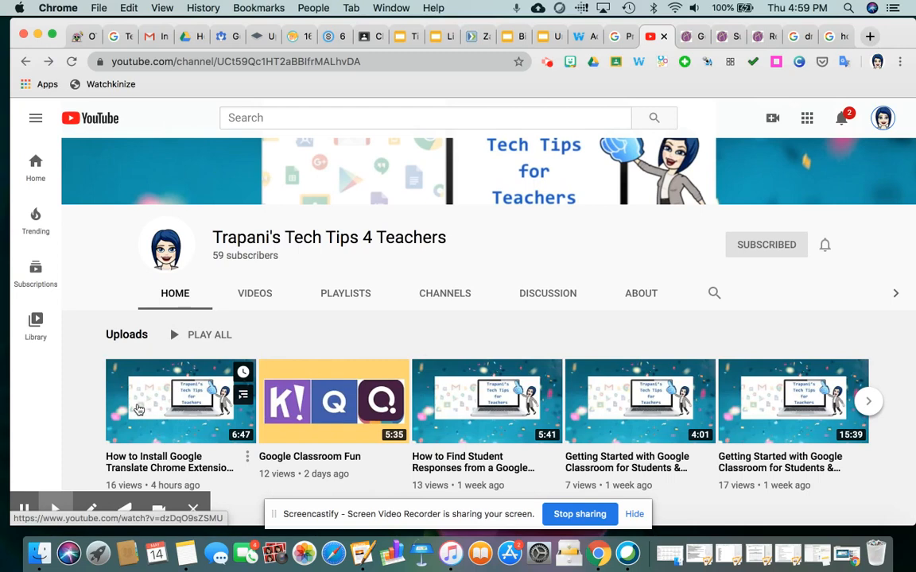
Open the 'How to Install Google Translate Chrome Extension' video and pause it at the start.
{"action": "left_click", "coordinate": [180, 400]}
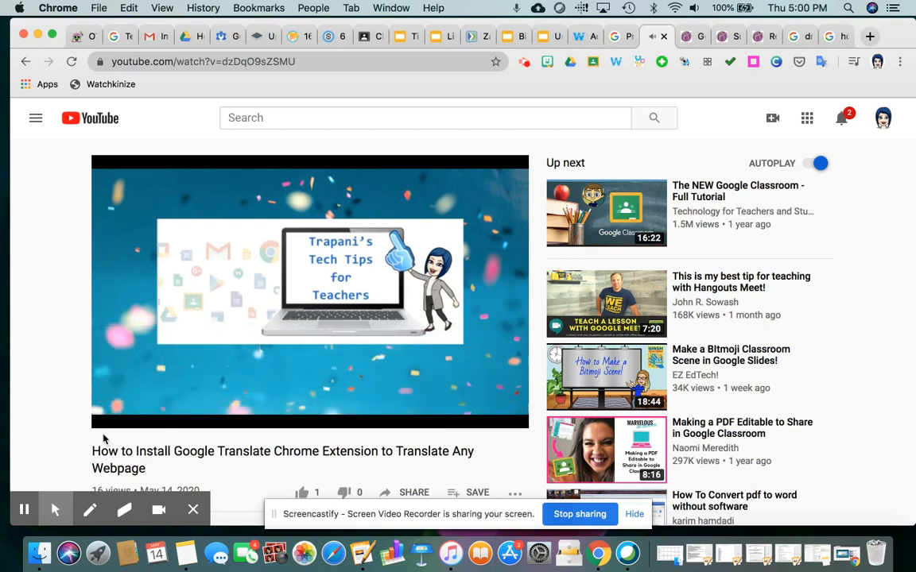
{"action": "left_click", "coordinate": [310, 290]}
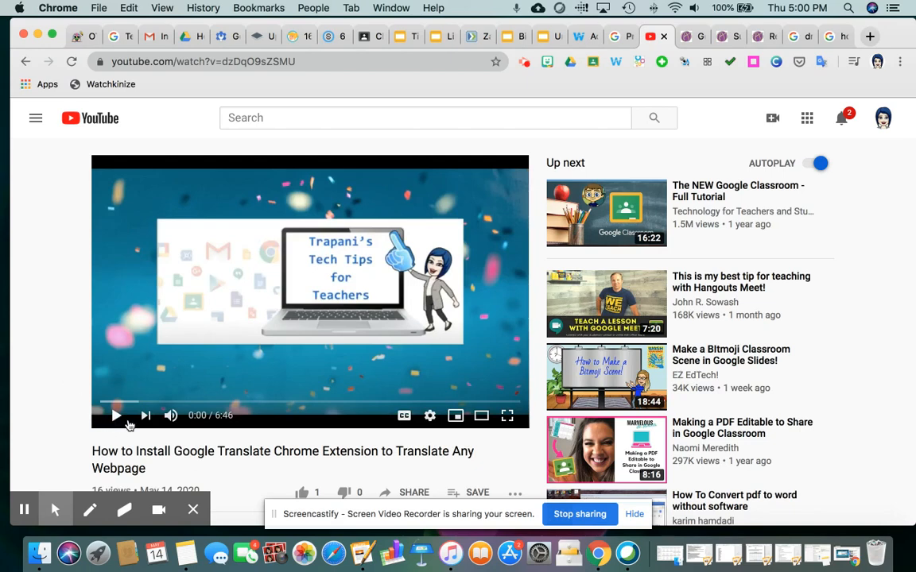
{"action": "mouse_move", "coordinate": [318, 262]}
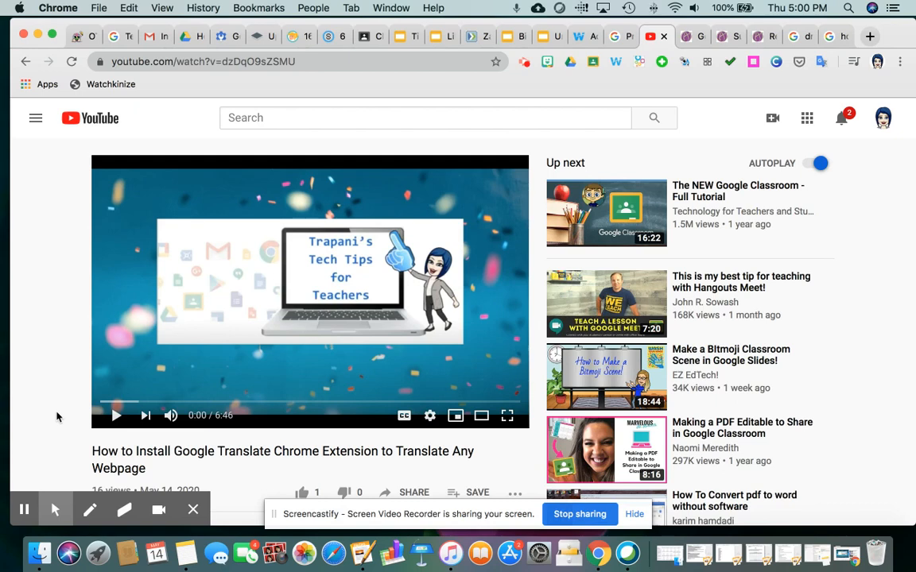
{"action": "mouse_move", "coordinate": [87, 426]}
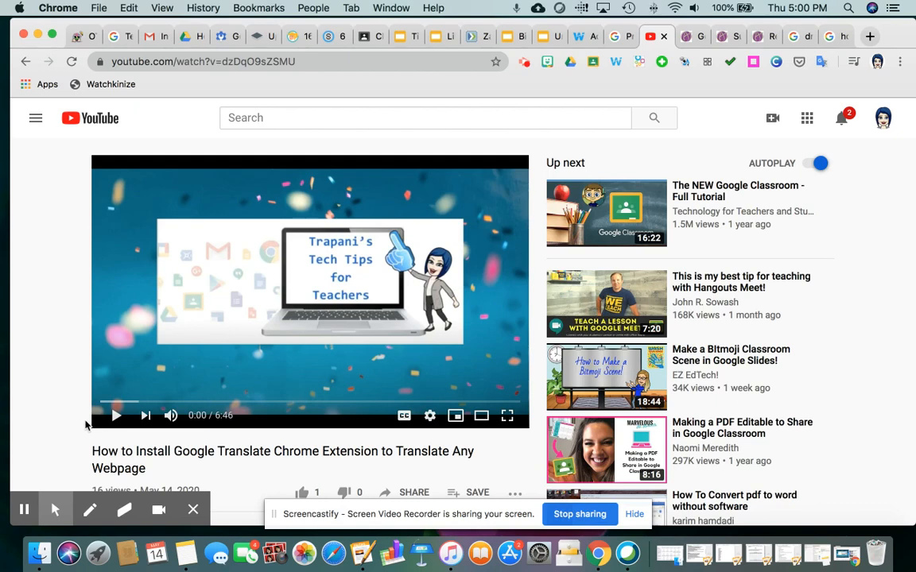
{"action": "mouse_move", "coordinate": [116, 415]}
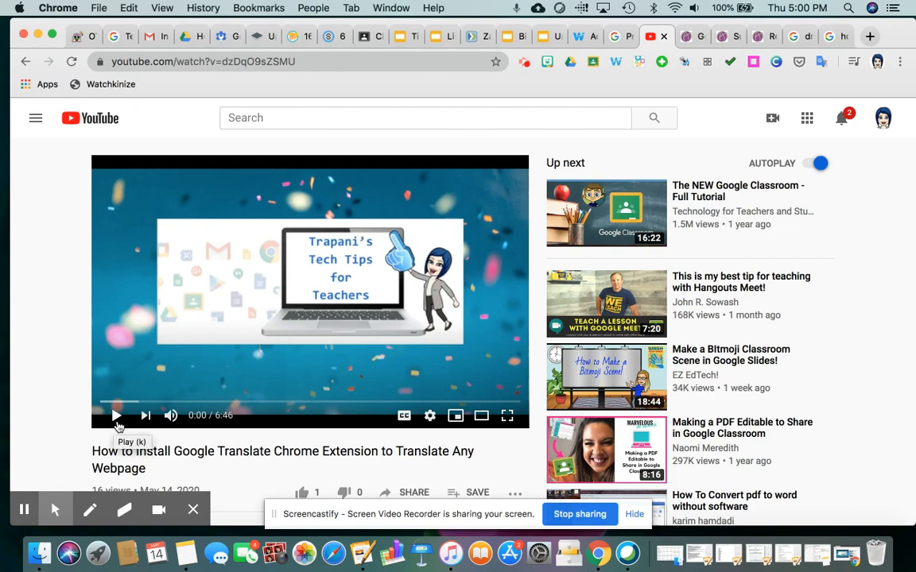
{"action": "mouse_move", "coordinate": [146, 415]}
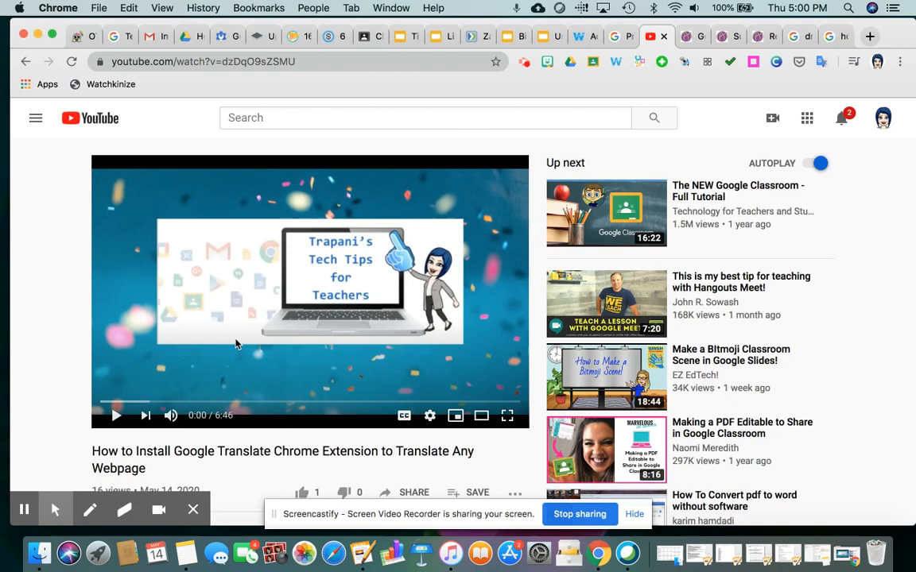
{"action": "mouse_move", "coordinate": [304, 271]}
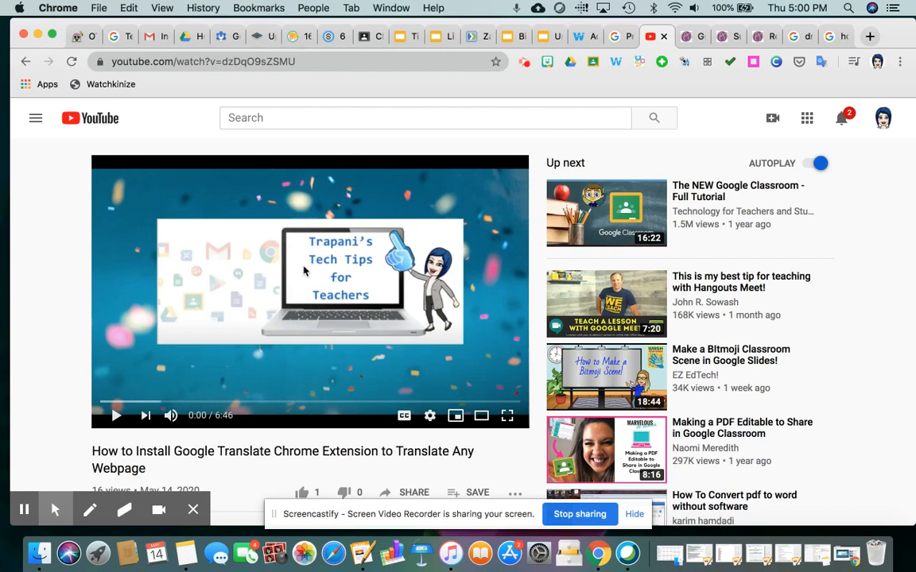
{"action": "mouse_move", "coordinate": [586, 165]}
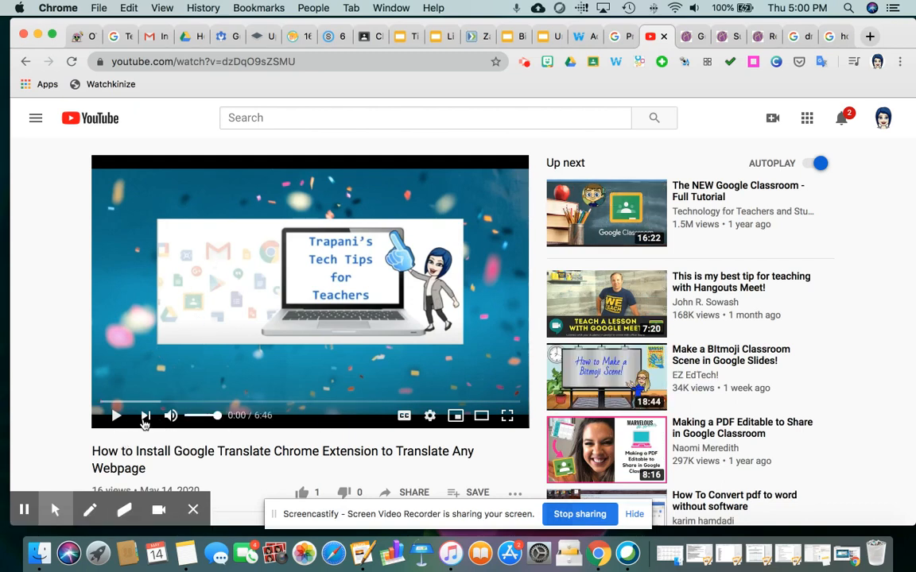
{"action": "mouse_move", "coordinate": [146, 416]}
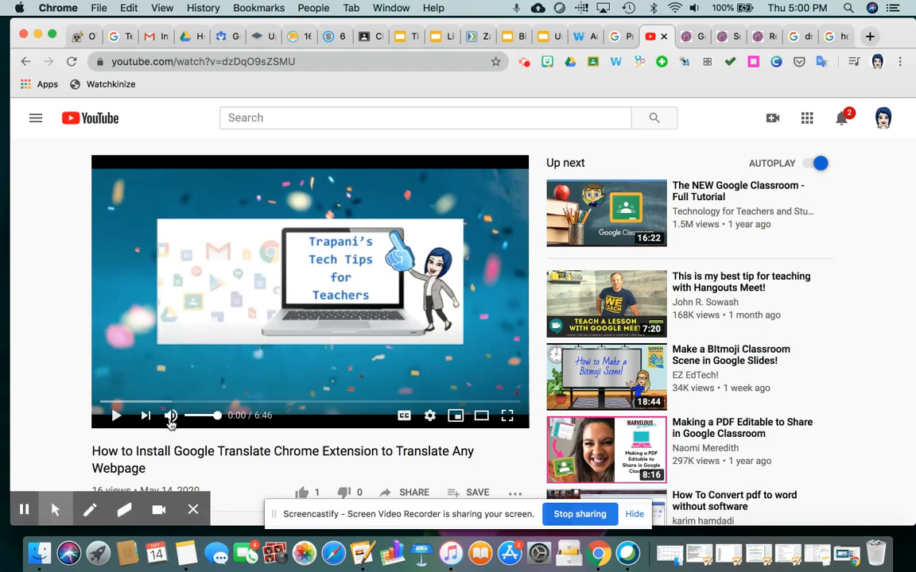
{"action": "mouse_move", "coordinate": [171, 415]}
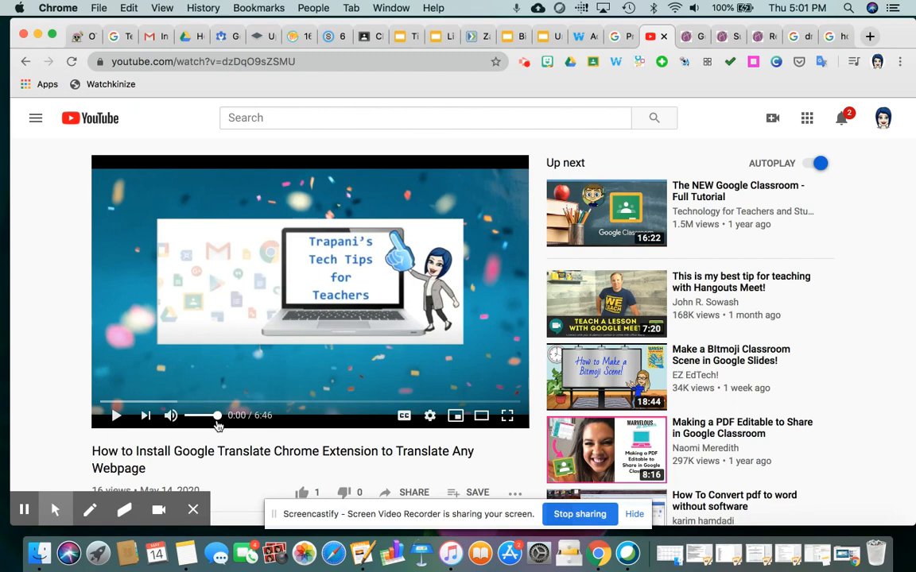
{"action": "mouse_move", "coordinate": [229, 425]}
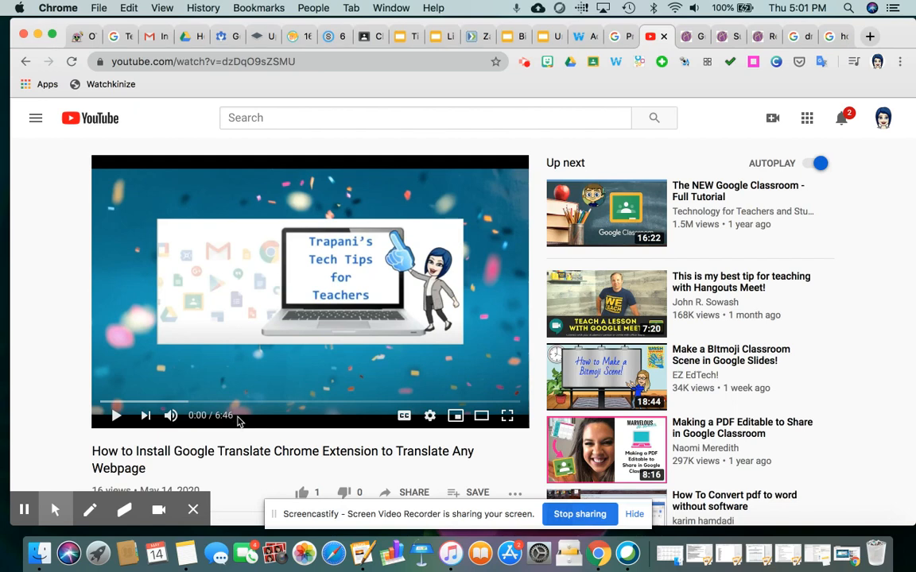
{"action": "mouse_move", "coordinate": [191, 426]}
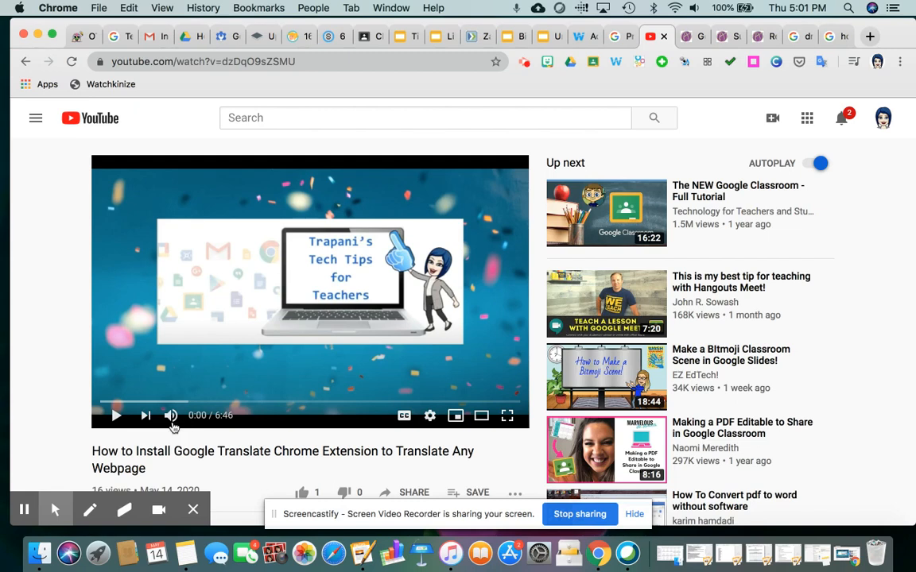
{"action": "left_click", "coordinate": [170, 415]}
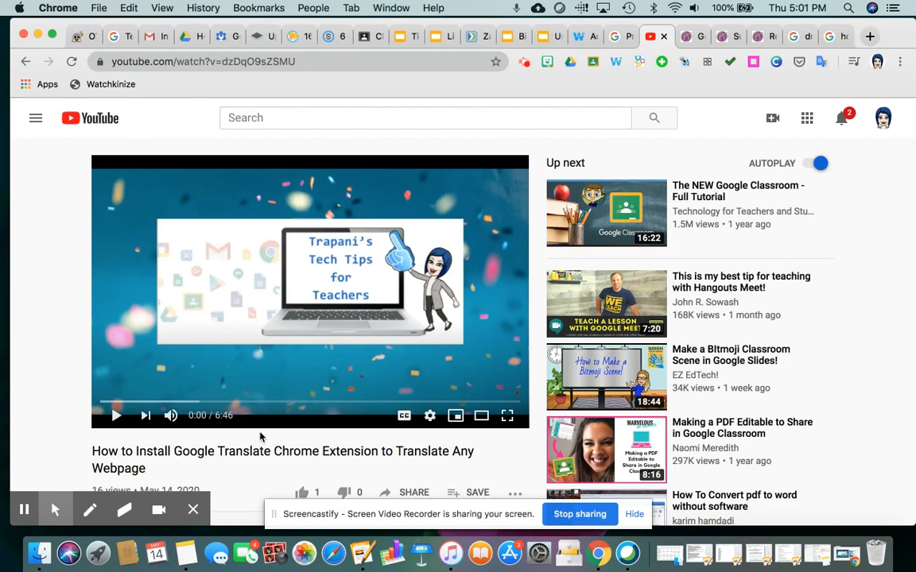
{"action": "mouse_move", "coordinate": [354, 429]}
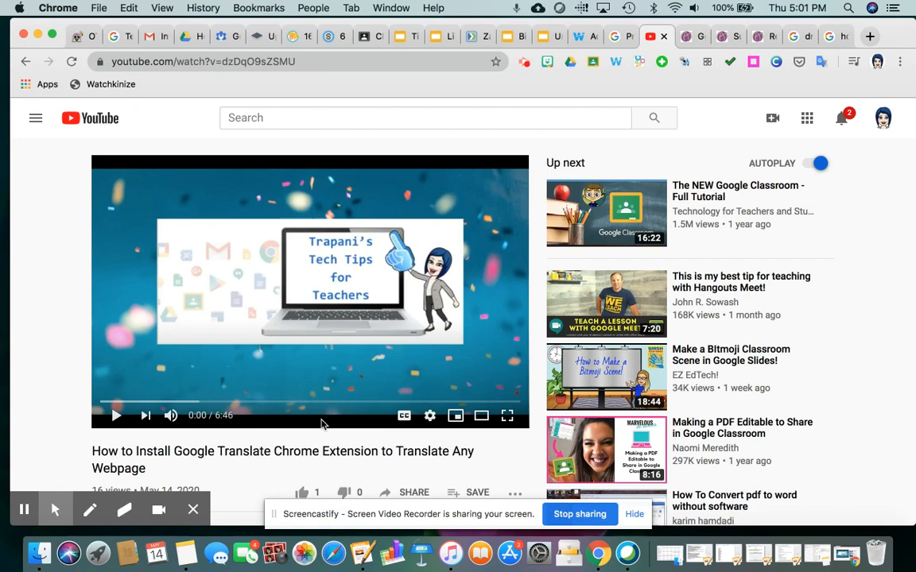
{"action": "mouse_move", "coordinate": [404, 416]}
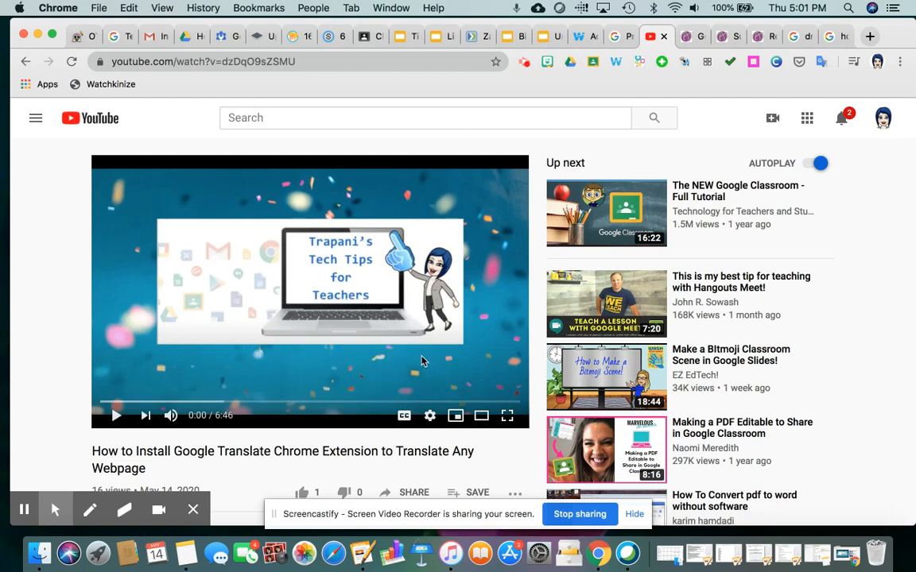
{"action": "mouse_move", "coordinate": [429, 416]}
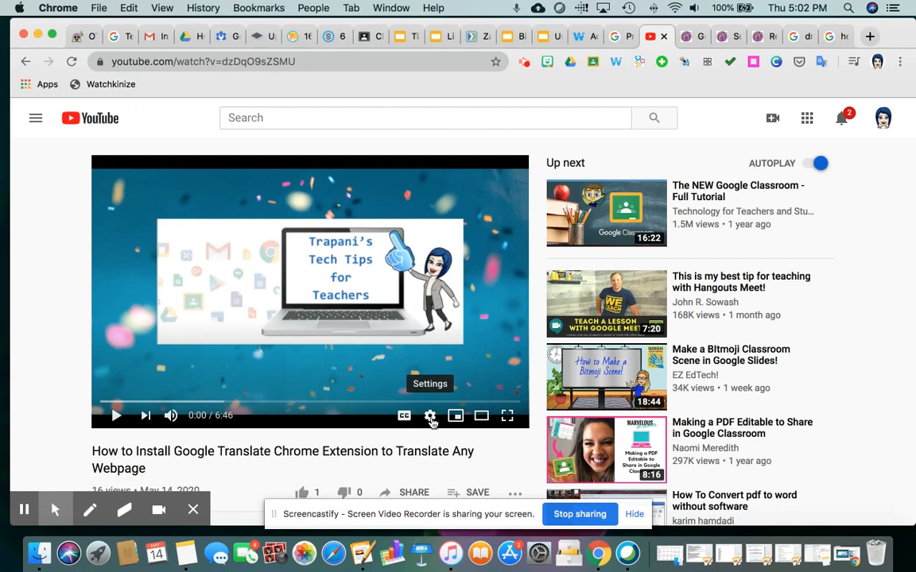
Show the Playback speed options from the player's settings gear.
{"action": "left_click", "coordinate": [430, 416]}
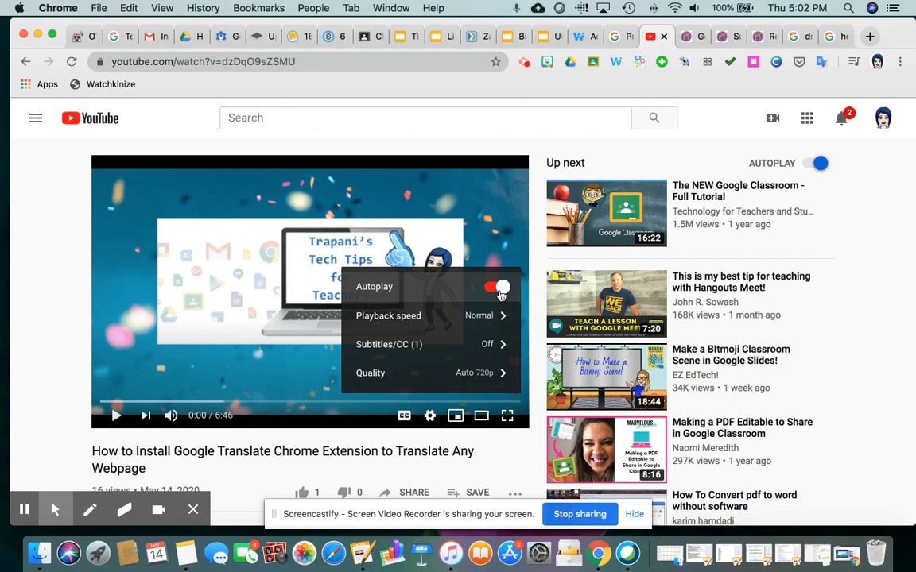
{"action": "left_click", "coordinate": [497, 287]}
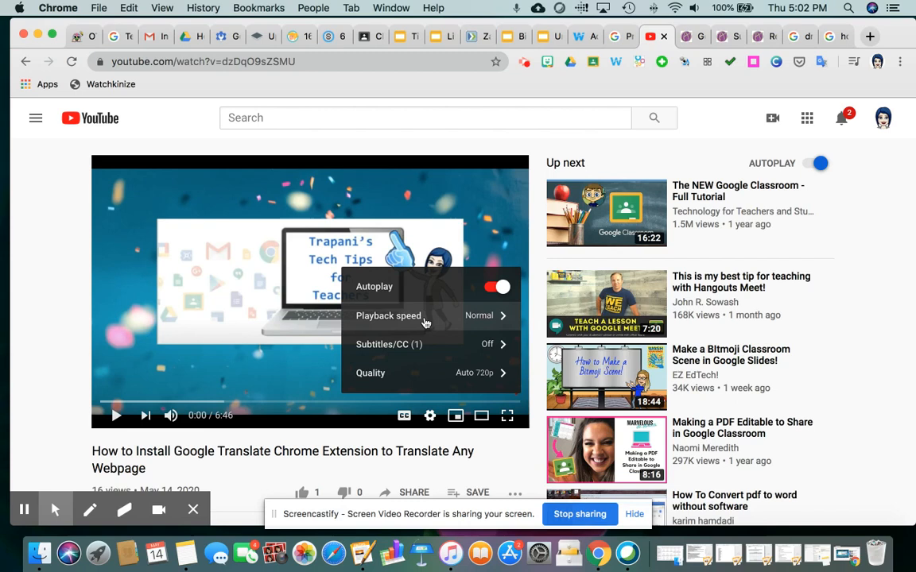
{"action": "mouse_move", "coordinate": [487, 329]}
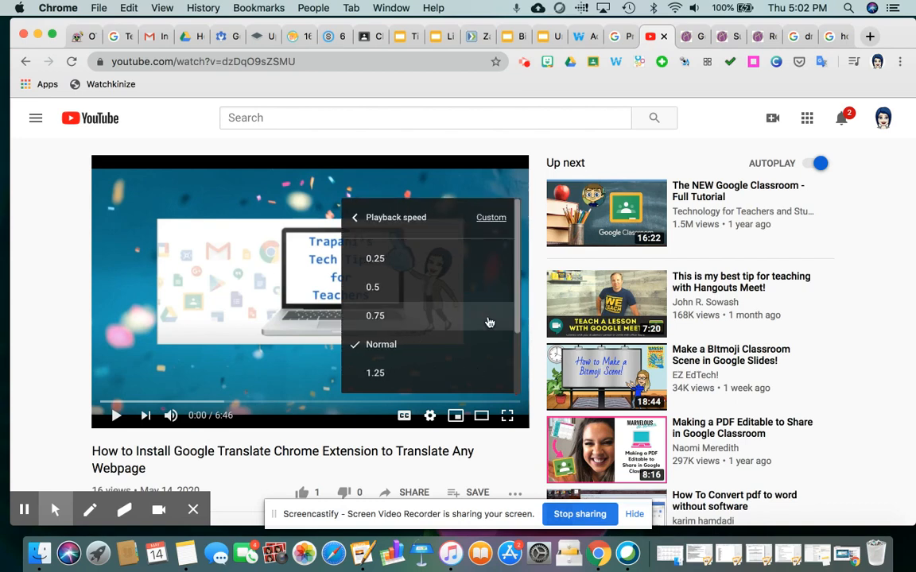
{"action": "mouse_move", "coordinate": [387, 258]}
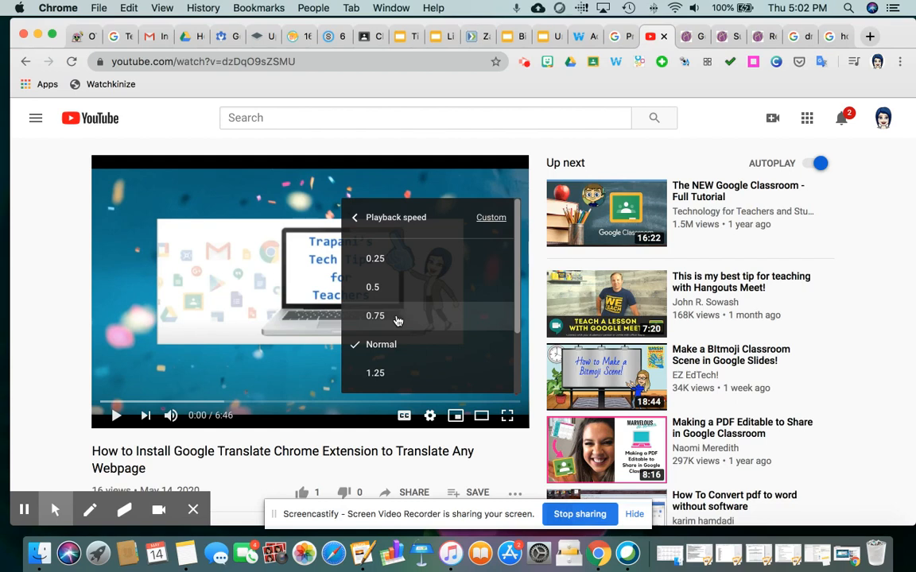
{"action": "mouse_move", "coordinate": [389, 287]}
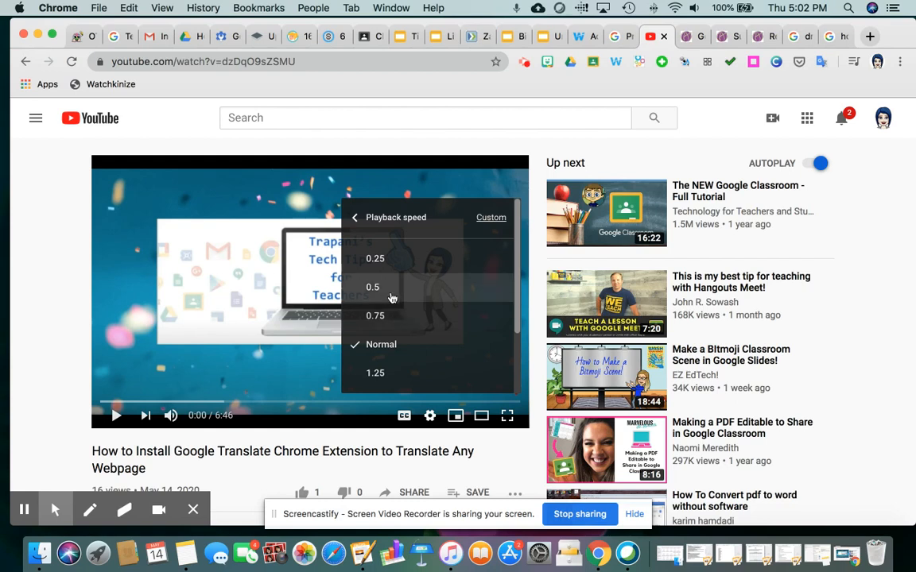
{"action": "mouse_move", "coordinate": [411, 337]}
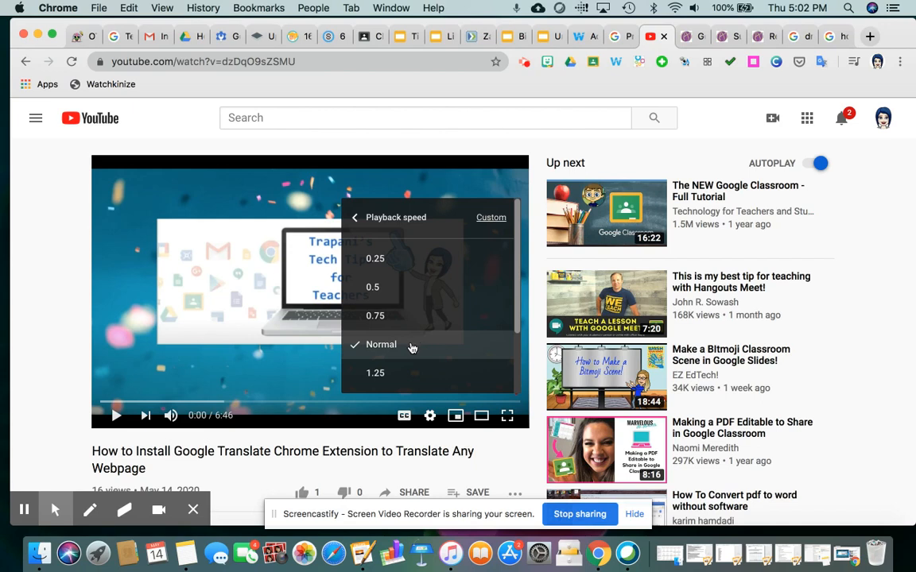
{"action": "scroll", "scroll_direction": "down", "scroll_amount": 3}
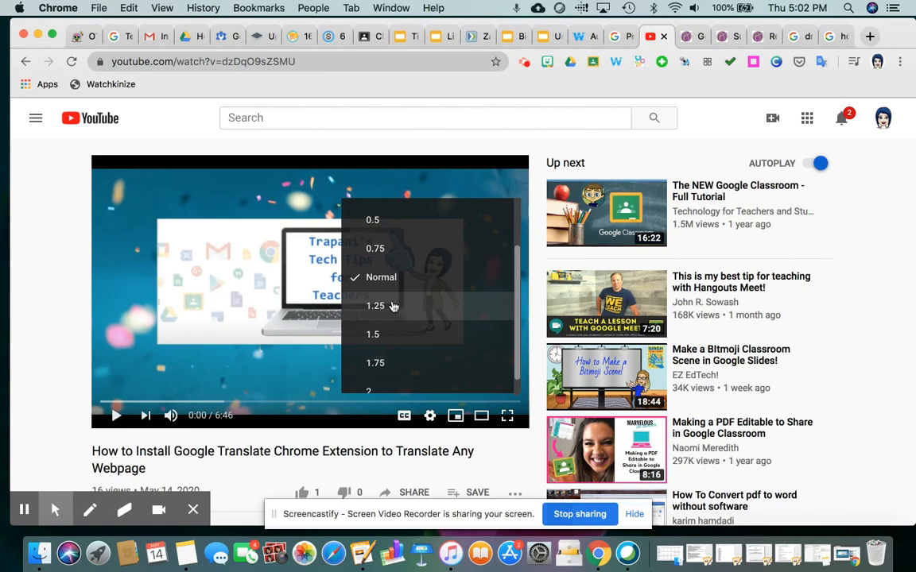
{"action": "mouse_move", "coordinate": [274, 446]}
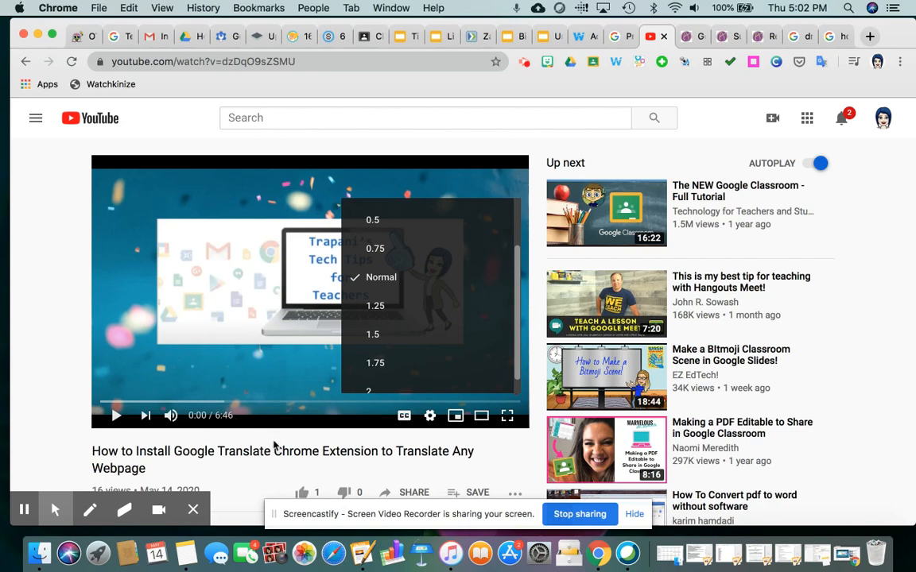
{"action": "mouse_move", "coordinate": [310, 365]}
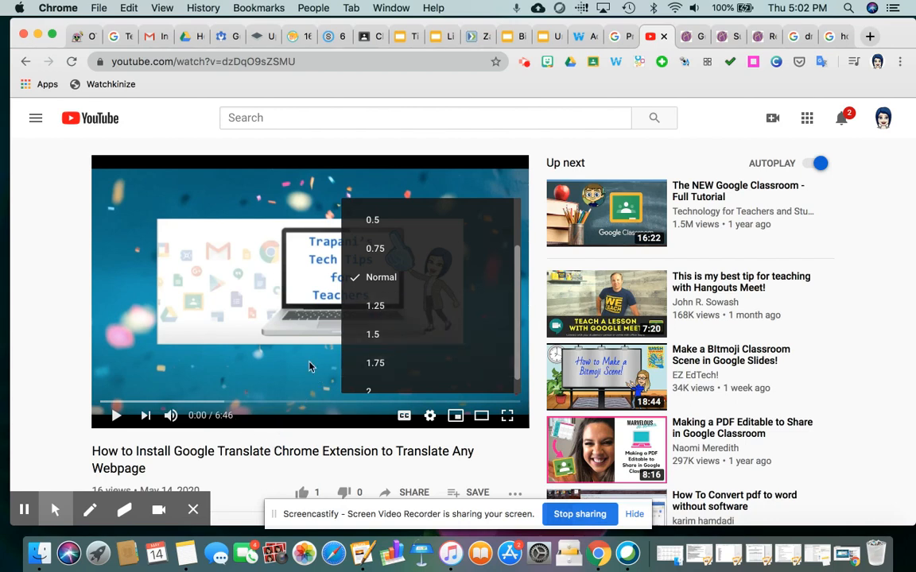
{"action": "mouse_move", "coordinate": [374, 362]}
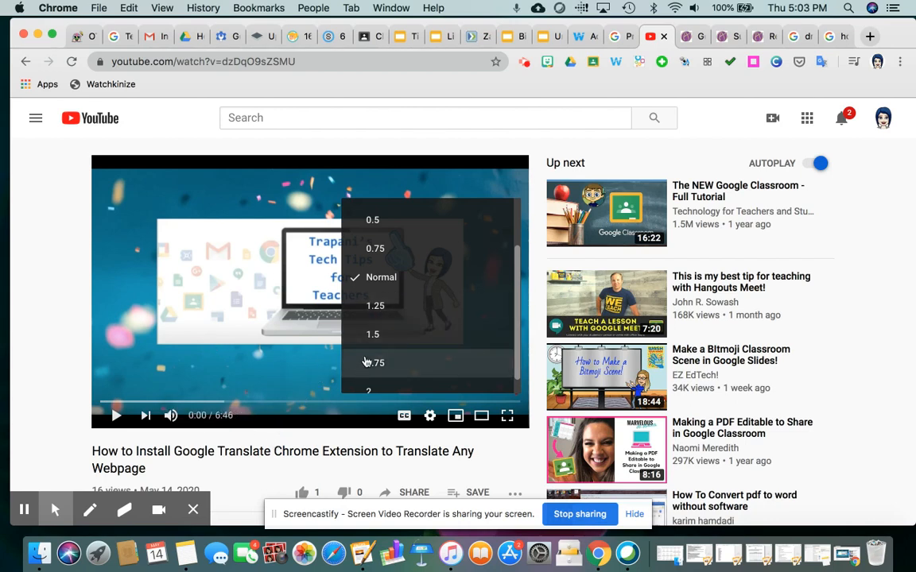
{"action": "mouse_move", "coordinate": [375, 378]}
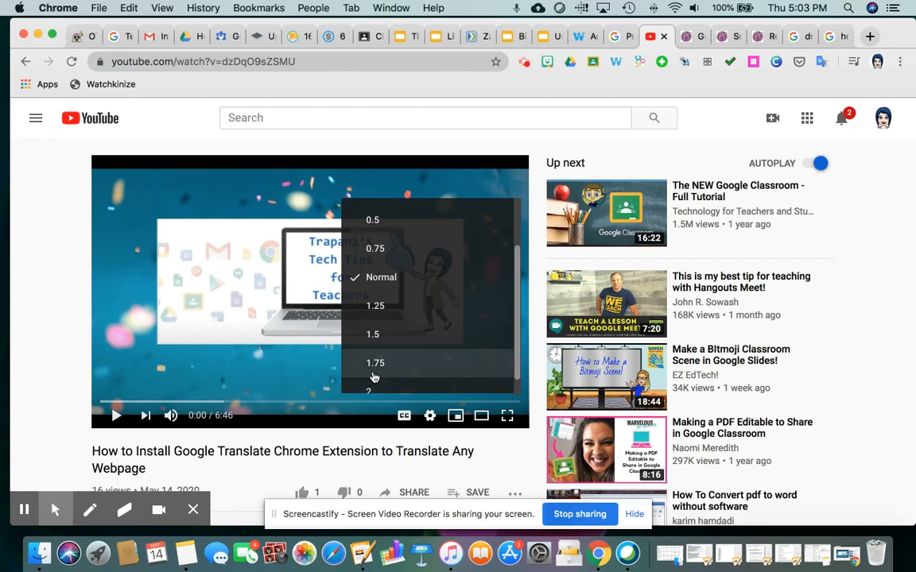
{"action": "mouse_move", "coordinate": [368, 375]}
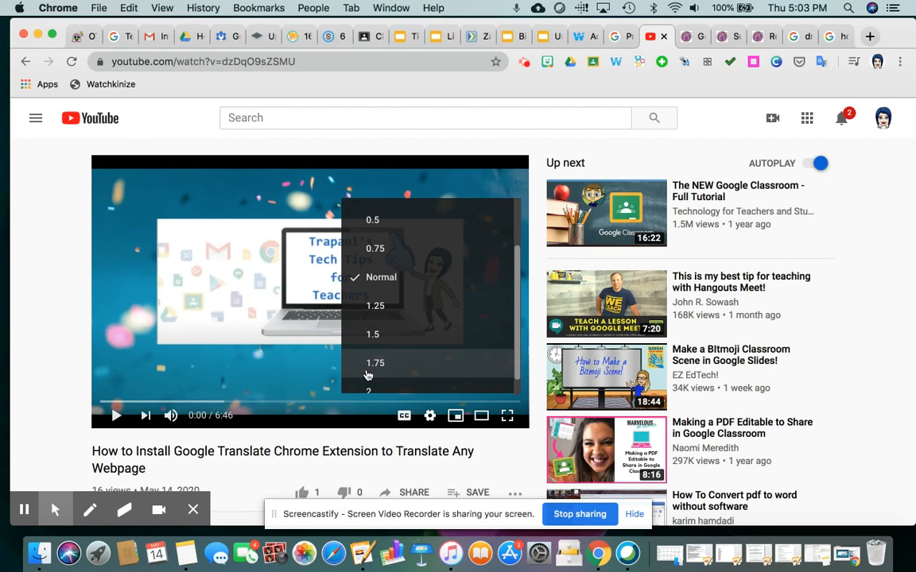
{"action": "mouse_move", "coordinate": [364, 310]}
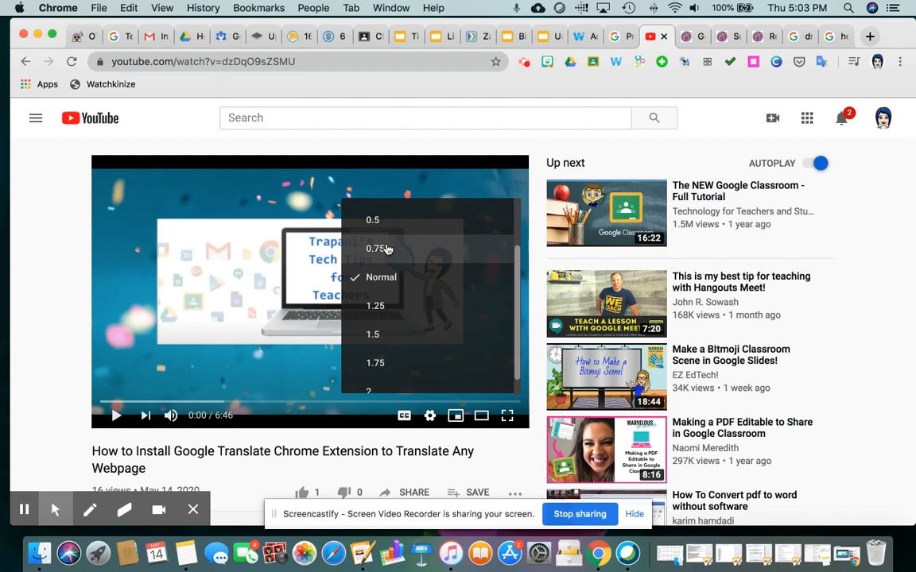
{"action": "mouse_move", "coordinate": [386, 259]}
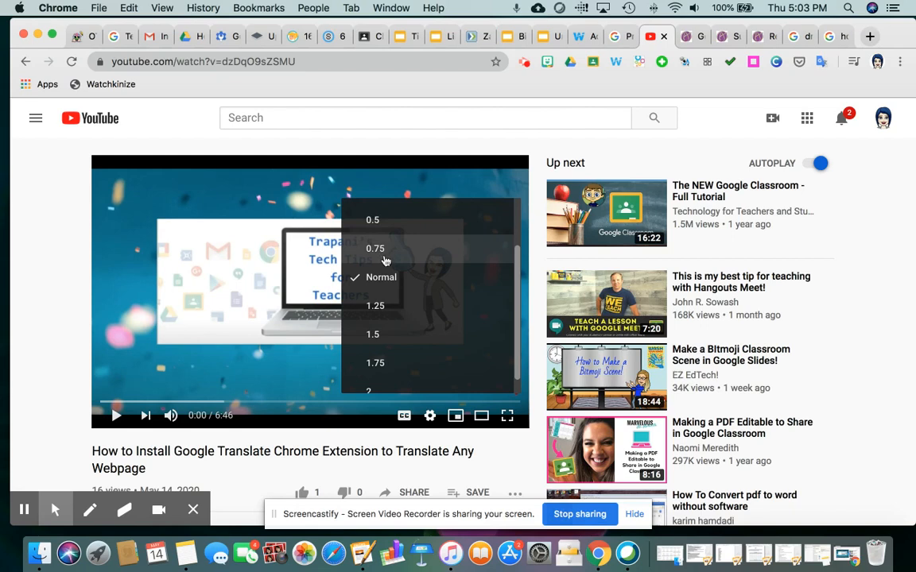
{"action": "mouse_move", "coordinate": [342, 373]}
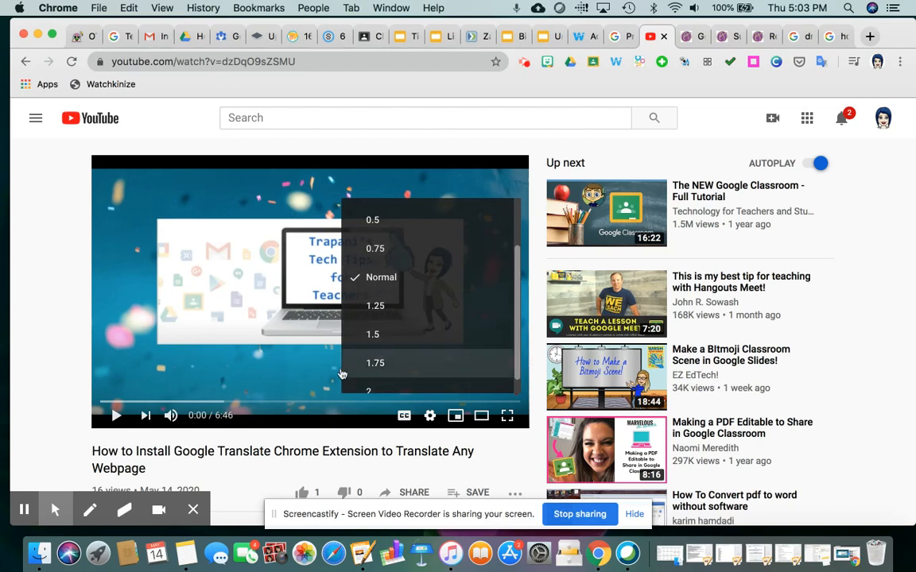
{"action": "mouse_move", "coordinate": [429, 418]}
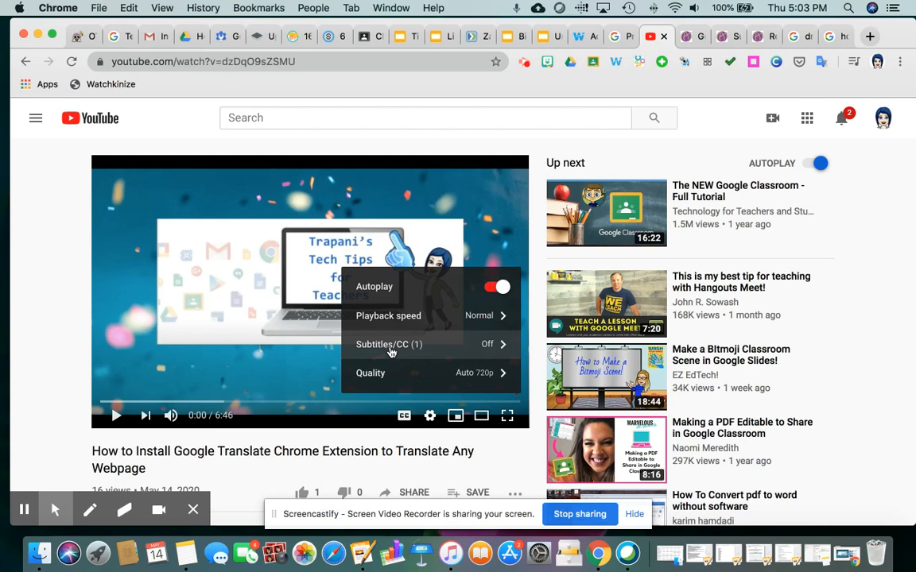
{"action": "mouse_move", "coordinate": [459, 348]}
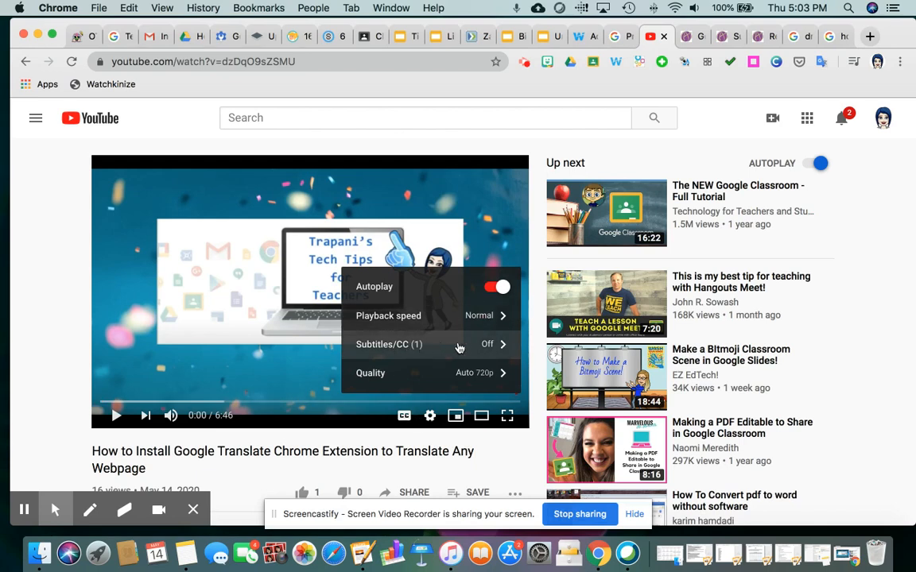
Enable English auto-generated captions, confirm them in settings, and browse Quality options (720p to 144p).
{"action": "left_click", "coordinate": [404, 415]}
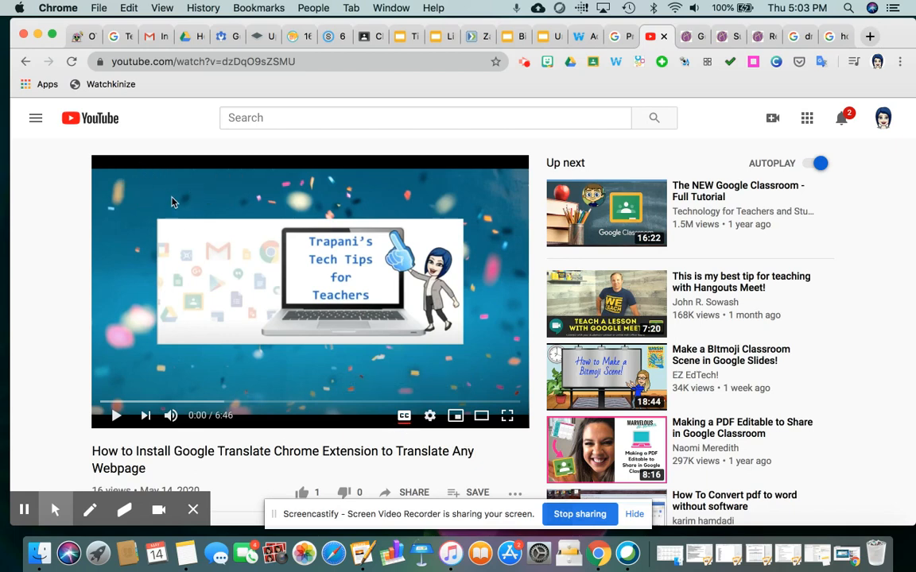
{"action": "mouse_move", "coordinate": [434, 441]}
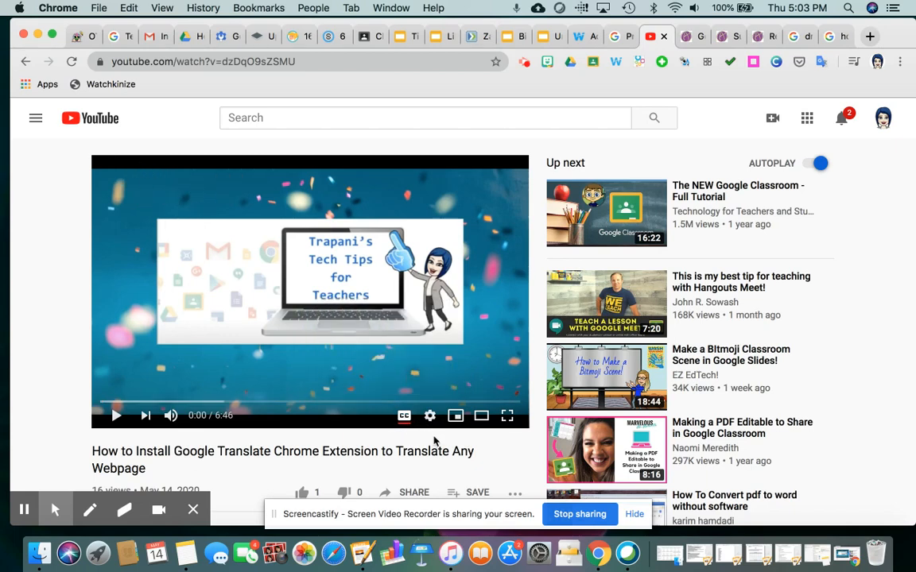
{"action": "left_click", "coordinate": [429, 414]}
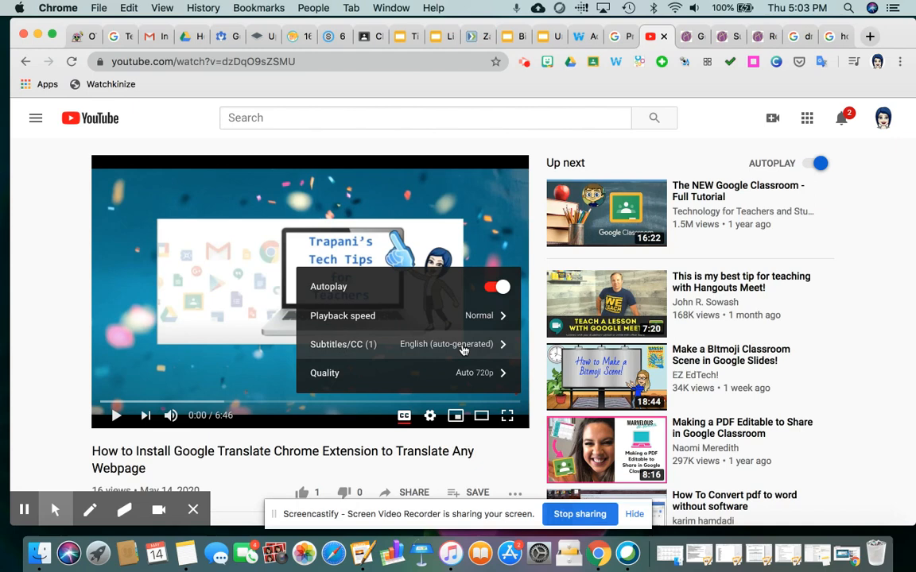
{"action": "mouse_move", "coordinate": [445, 462]}
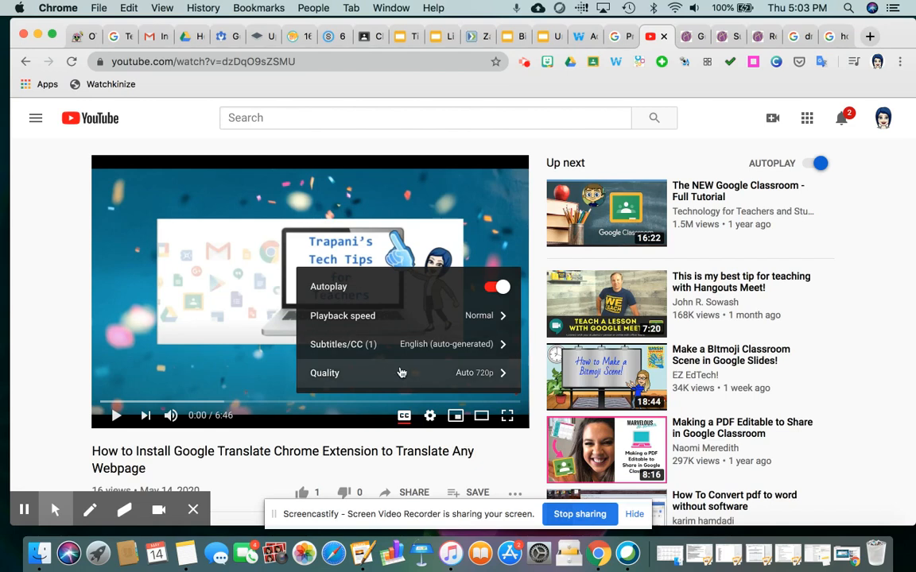
{"action": "mouse_move", "coordinate": [397, 379]}
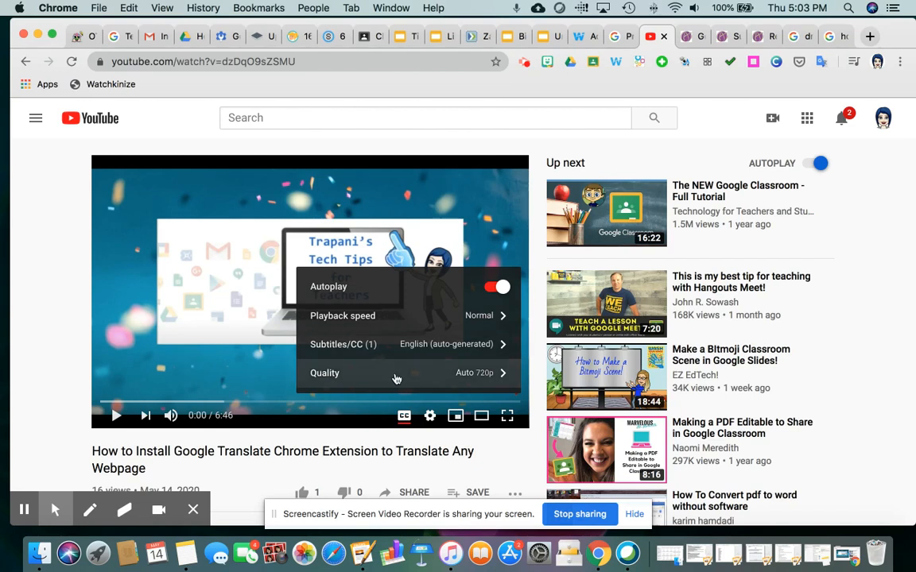
{"action": "mouse_move", "coordinate": [471, 382]}
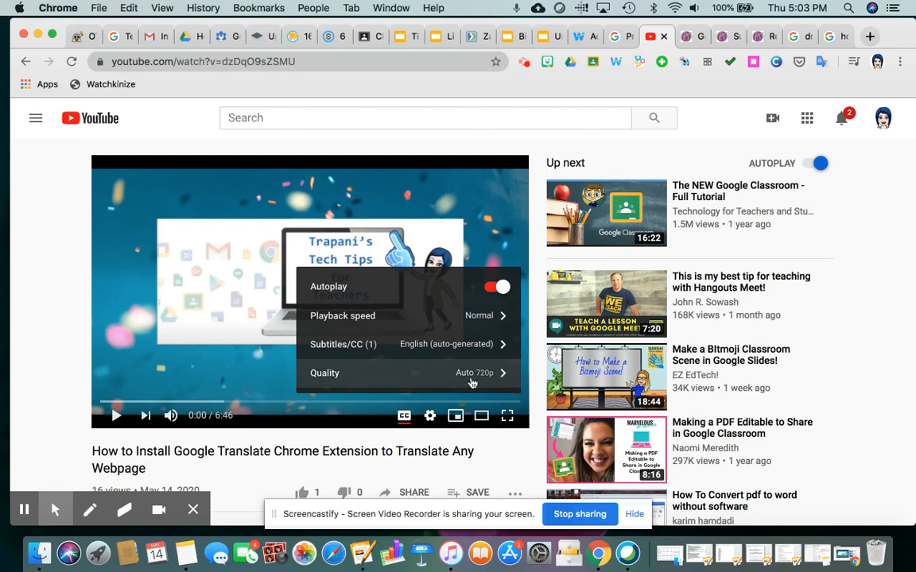
{"action": "mouse_move", "coordinate": [406, 372]}
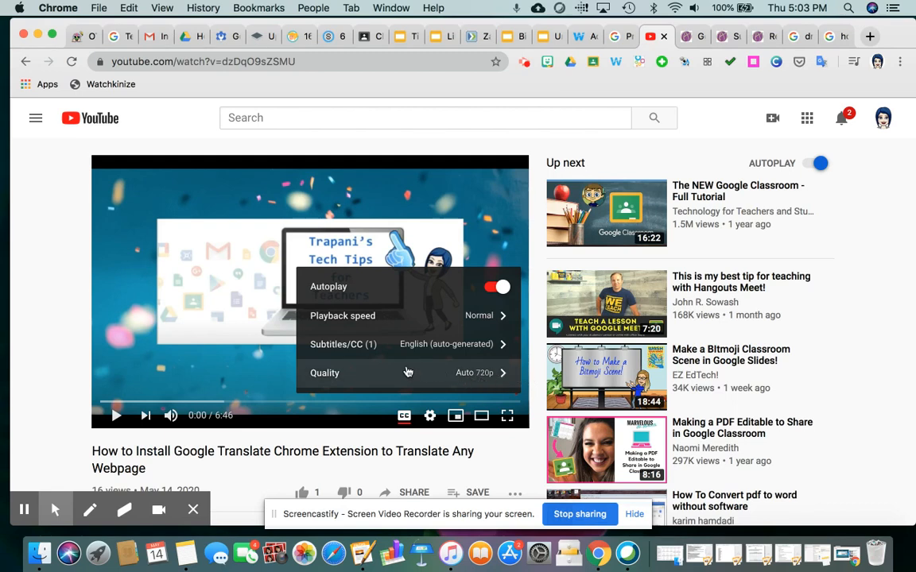
{"action": "mouse_move", "coordinate": [414, 376]}
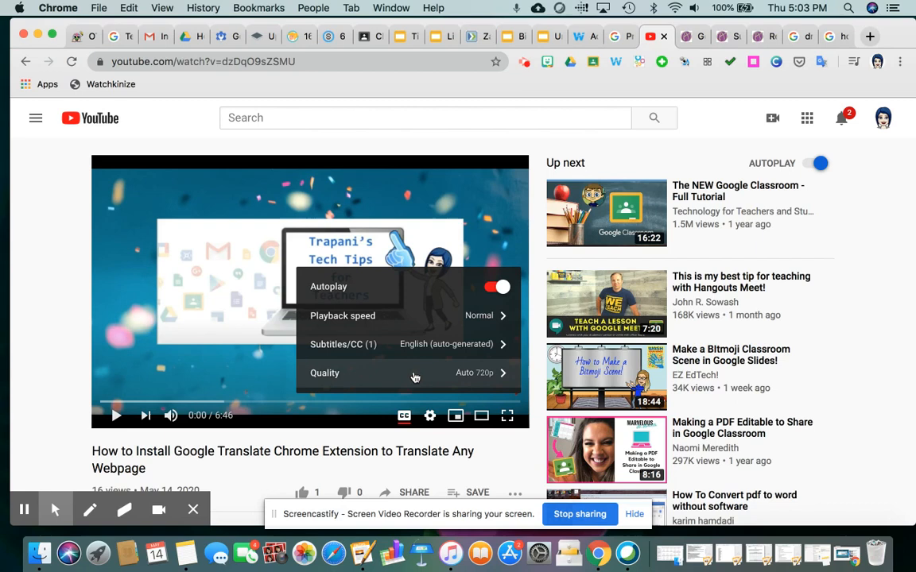
{"action": "left_click", "coordinate": [324, 373]}
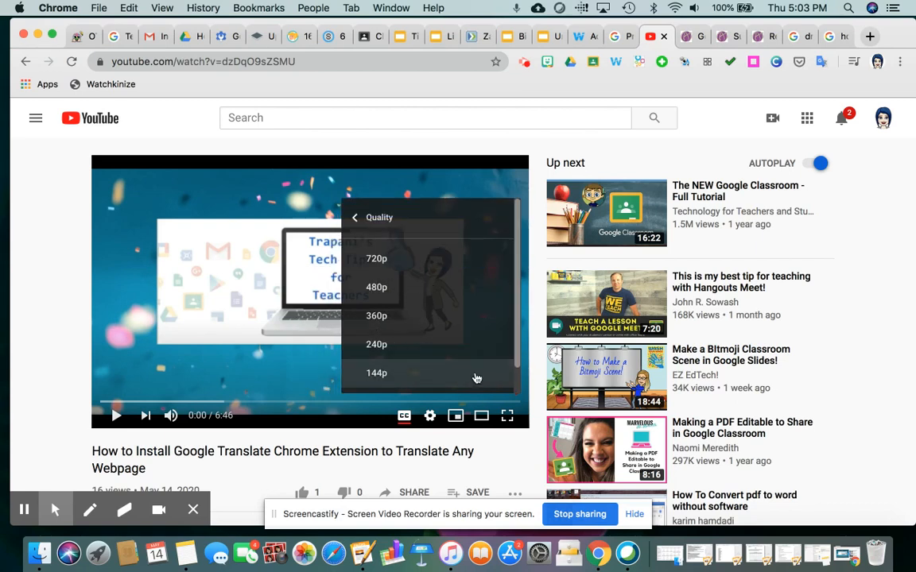
{"action": "mouse_move", "coordinate": [517, 316]}
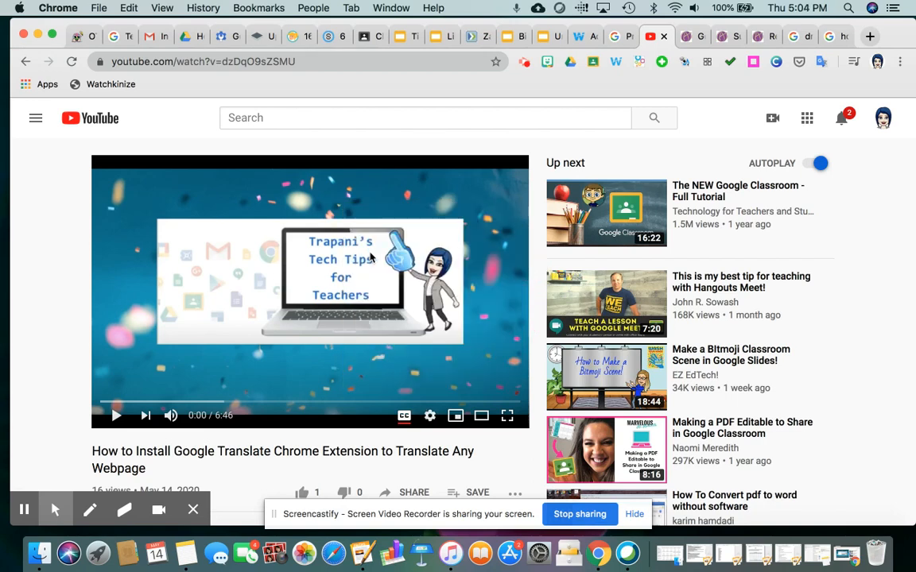
{"action": "mouse_move", "coordinate": [457, 417]}
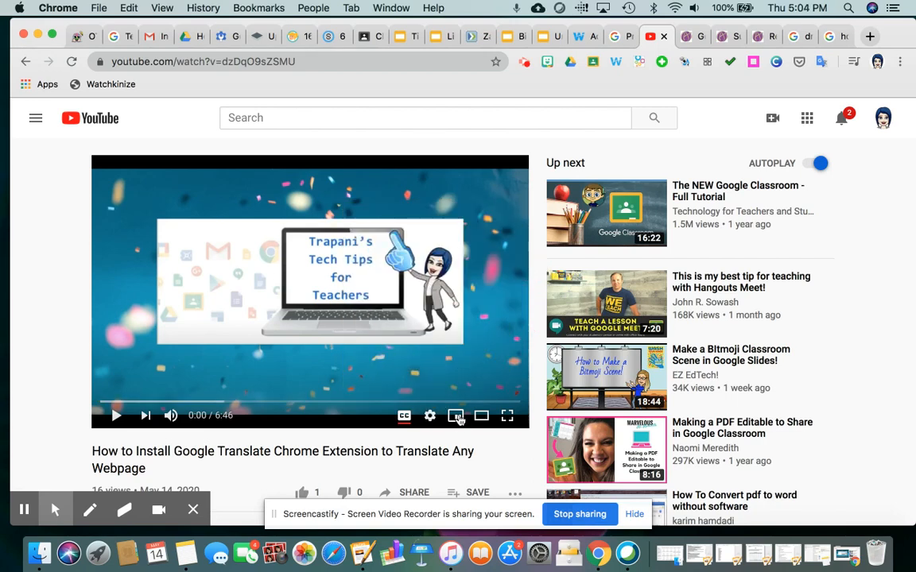
{"action": "mouse_move", "coordinate": [456, 416]}
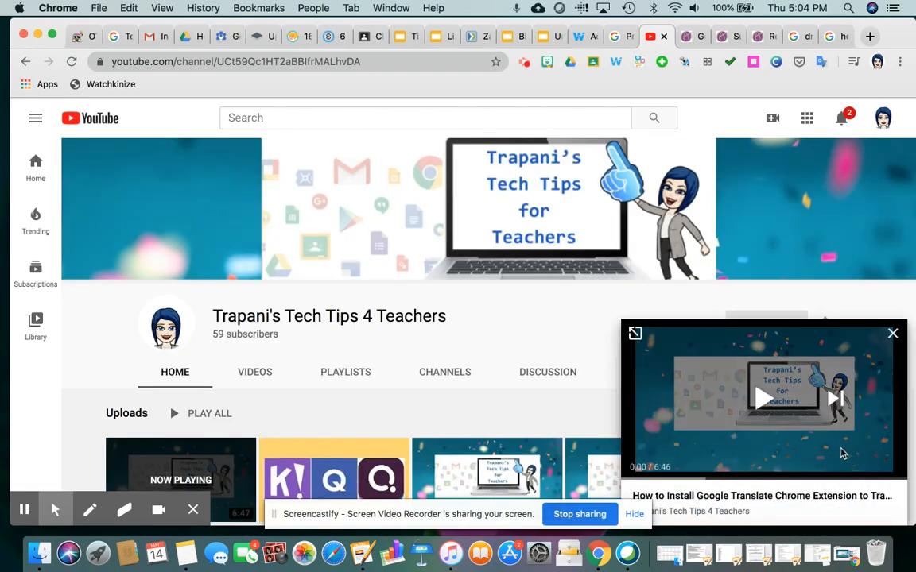
{"action": "mouse_move", "coordinate": [771, 417]}
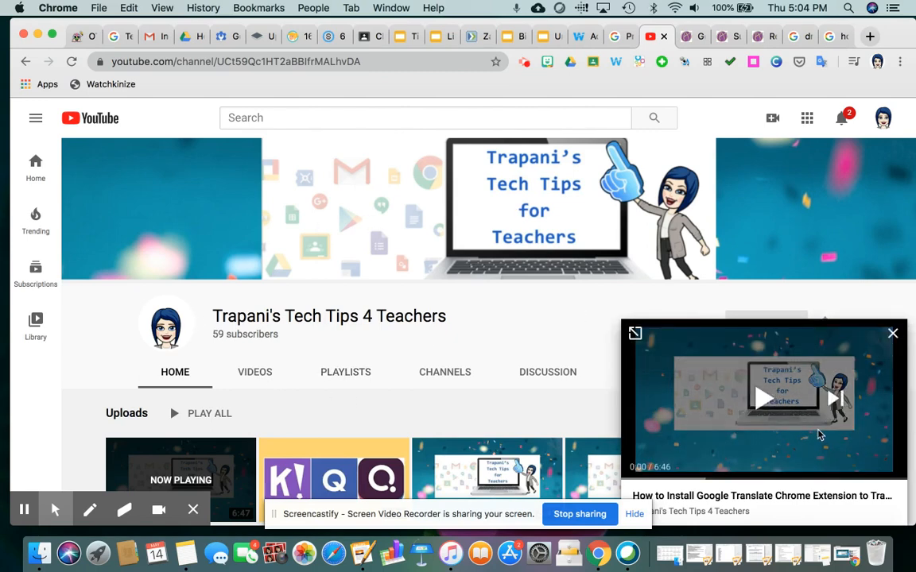
{"action": "mouse_move", "coordinate": [836, 441]}
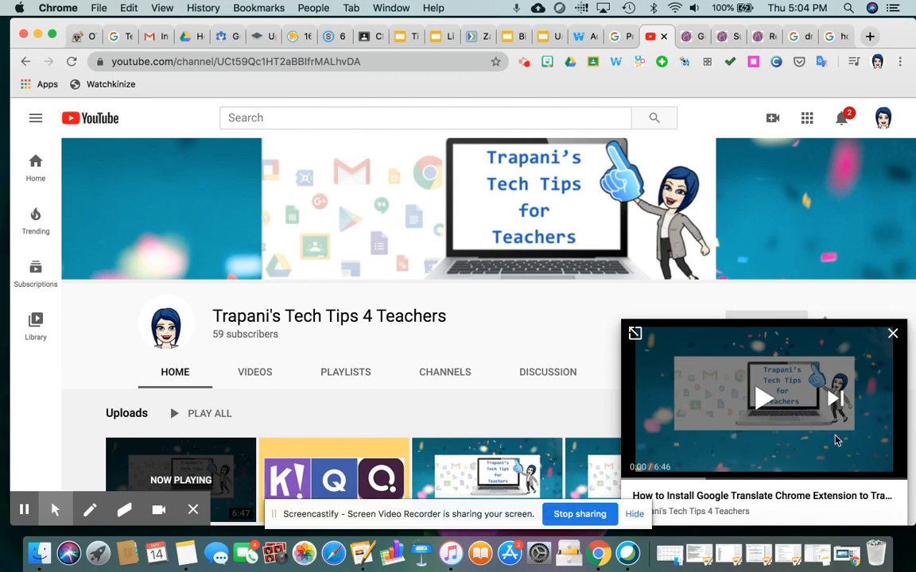
{"action": "mouse_move", "coordinate": [636, 333]}
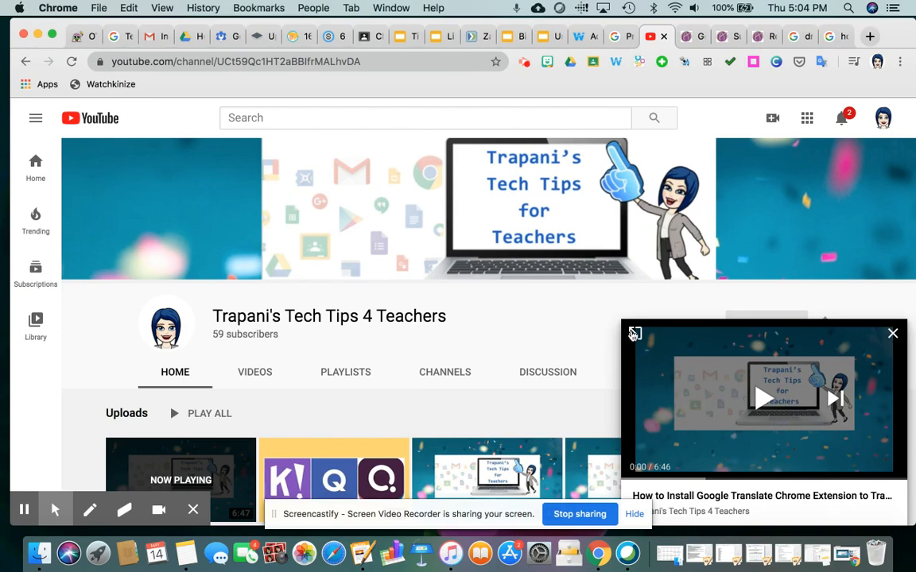
Expand the miniplayer back to the video's full watch page.
{"action": "left_click", "coordinate": [759, 398]}
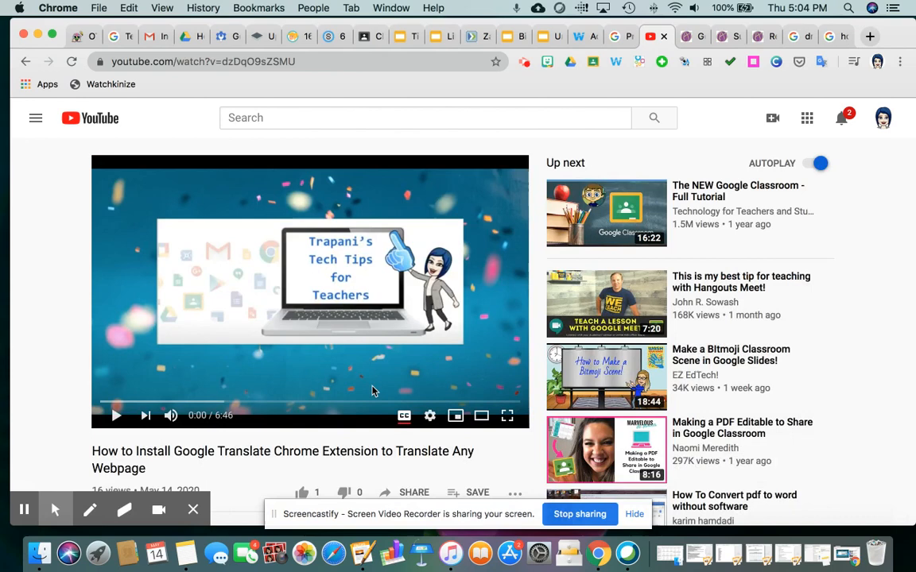
{"action": "mouse_move", "coordinate": [480, 415]}
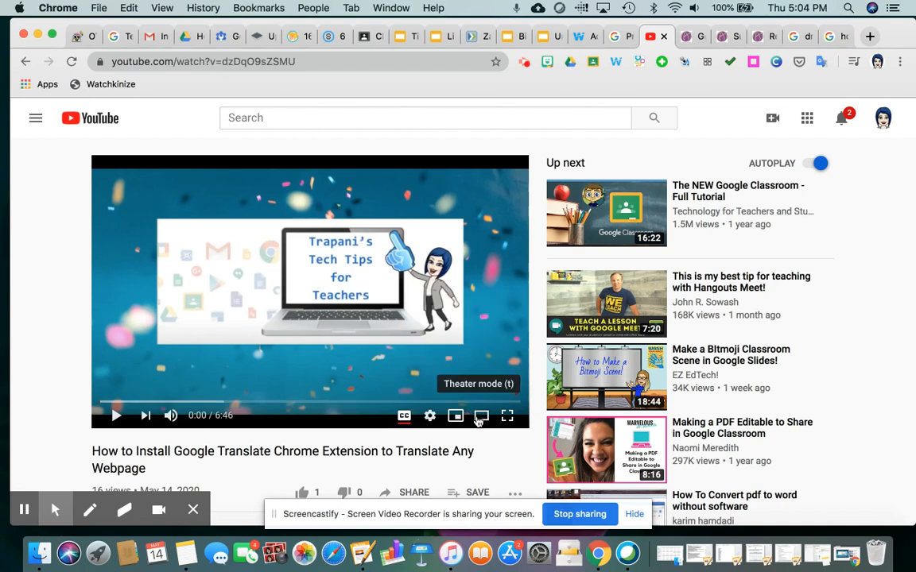
{"action": "mouse_move", "coordinate": [507, 415]}
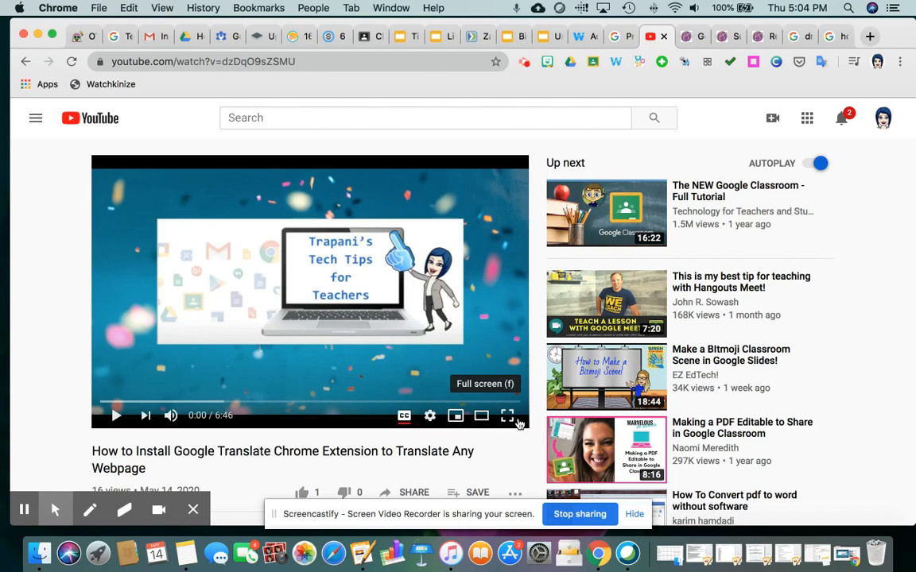
{"action": "mouse_move", "coordinate": [481, 416]}
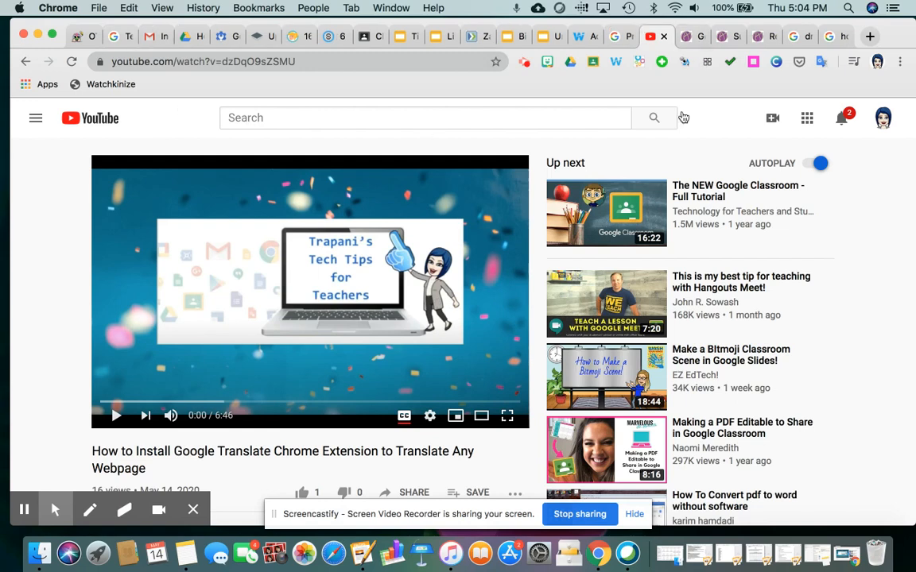
{"action": "mouse_move", "coordinate": [370, 147]}
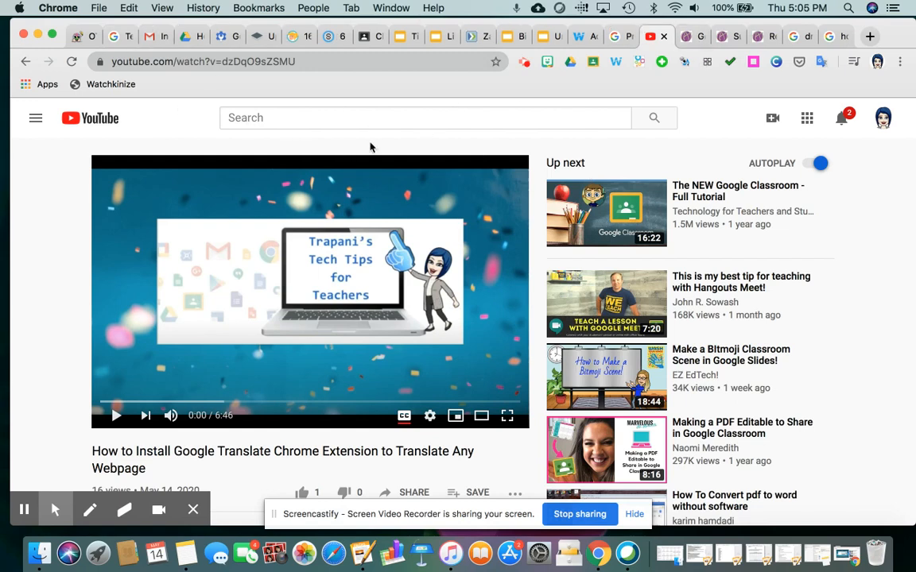
{"action": "mouse_move", "coordinate": [482, 415]}
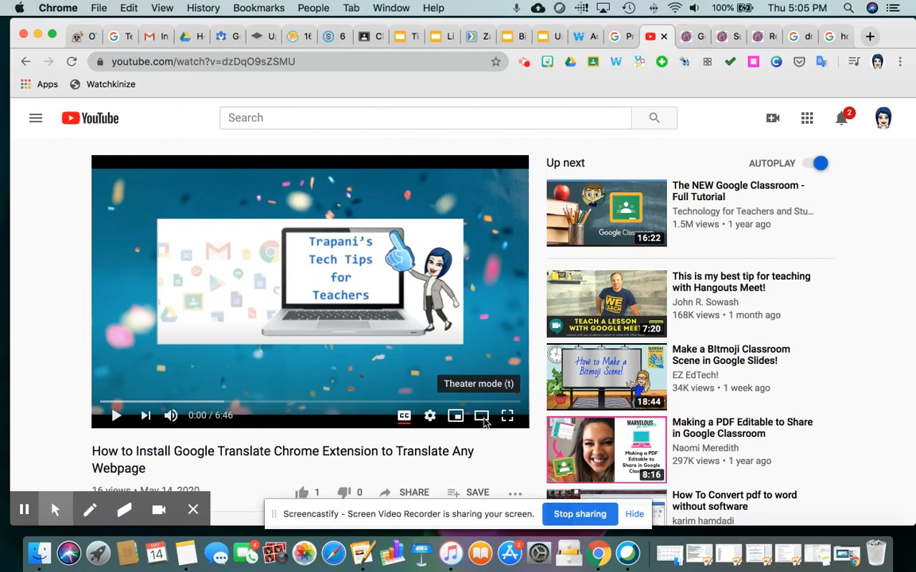
{"action": "left_click", "coordinate": [455, 416]}
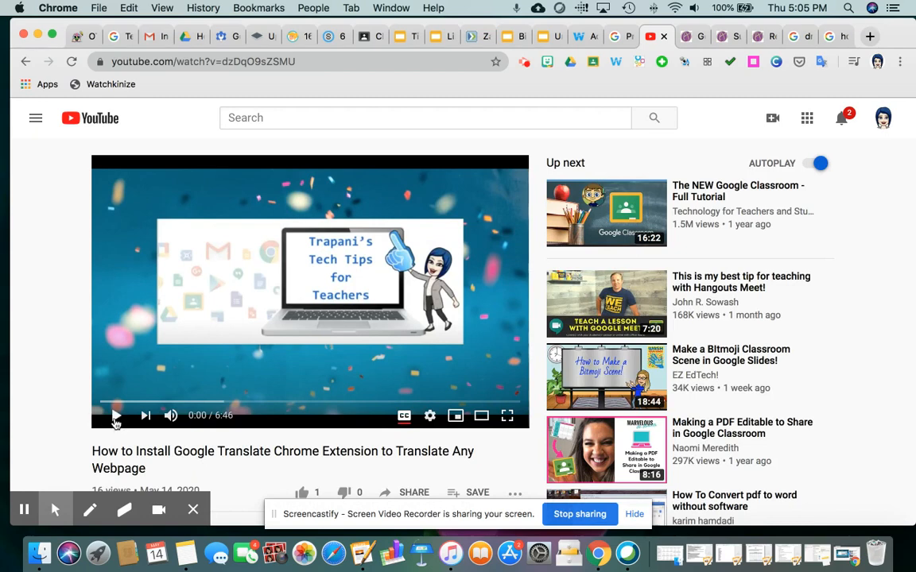
{"action": "mouse_move", "coordinate": [116, 417]}
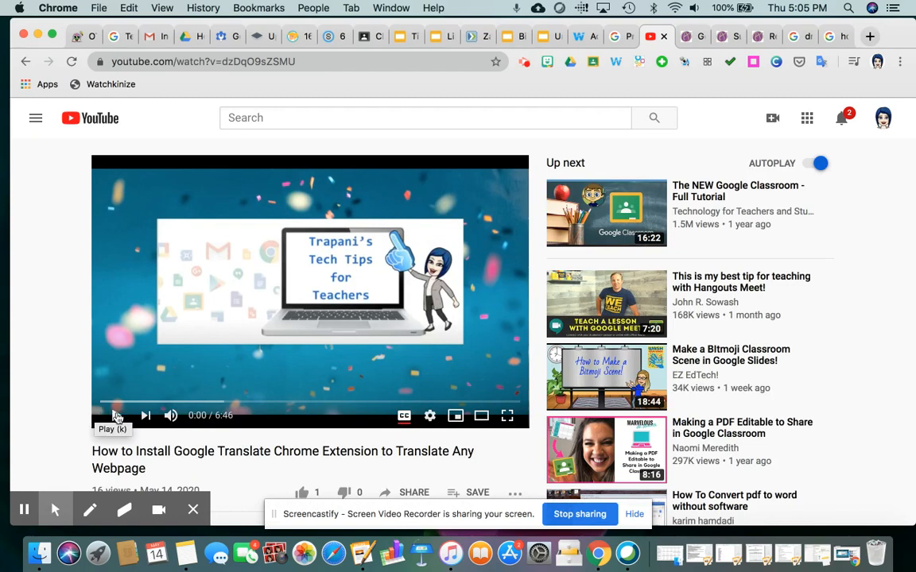
Play the video to about 0:10 with English captions, then pause.
{"action": "left_click", "coordinate": [116, 415]}
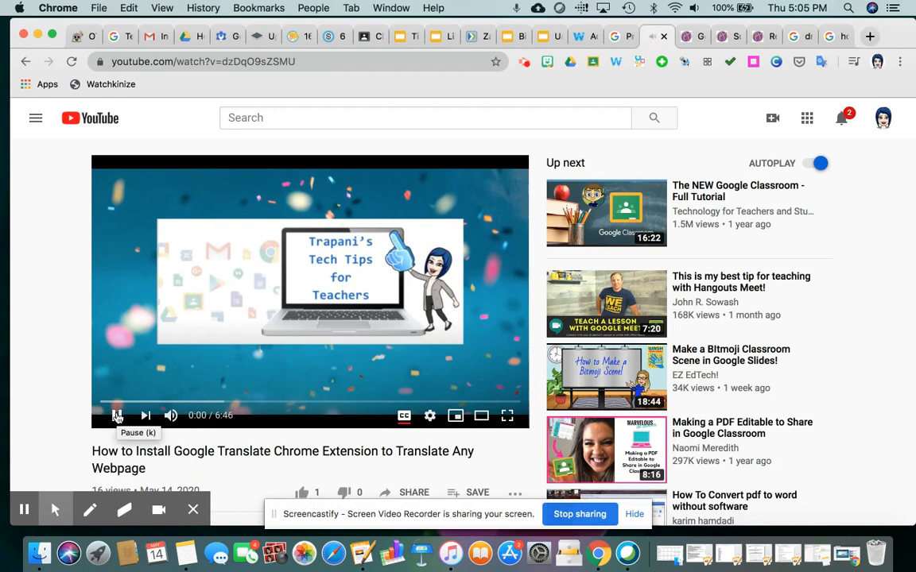
{"action": "left_click", "coordinate": [117, 415]}
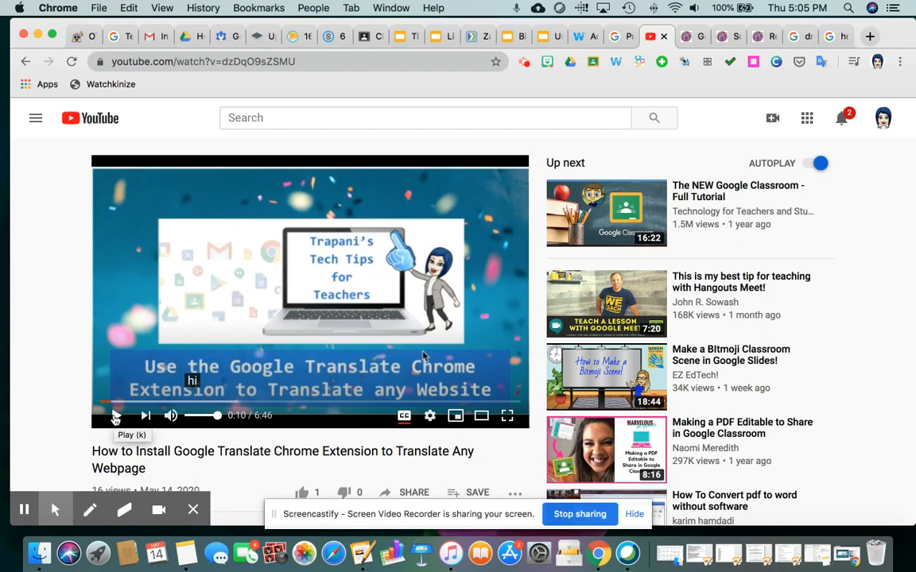
{"action": "mouse_move", "coordinate": [429, 416]}
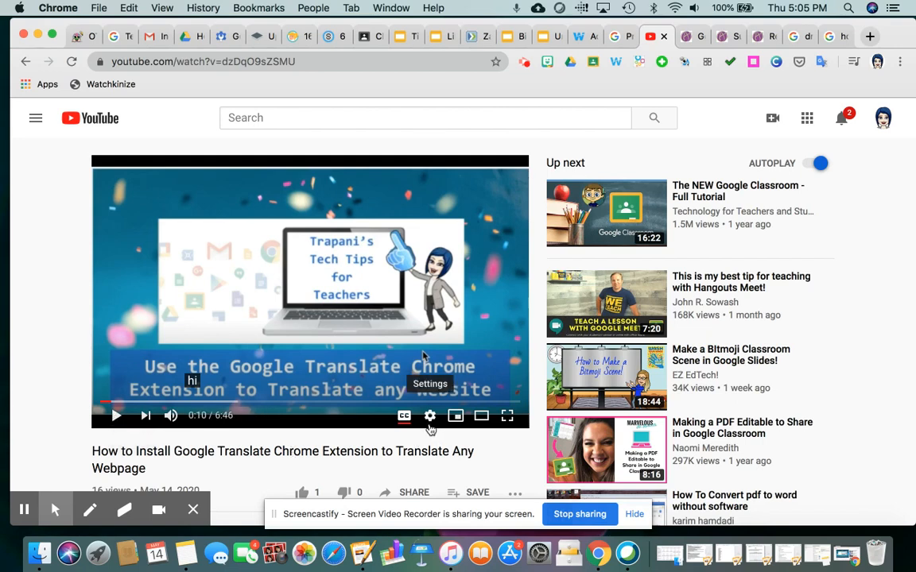
Set the captions to auto-translate into Spanish via the gear menu's Subtitles/CC settings.
{"action": "left_click", "coordinate": [429, 415]}
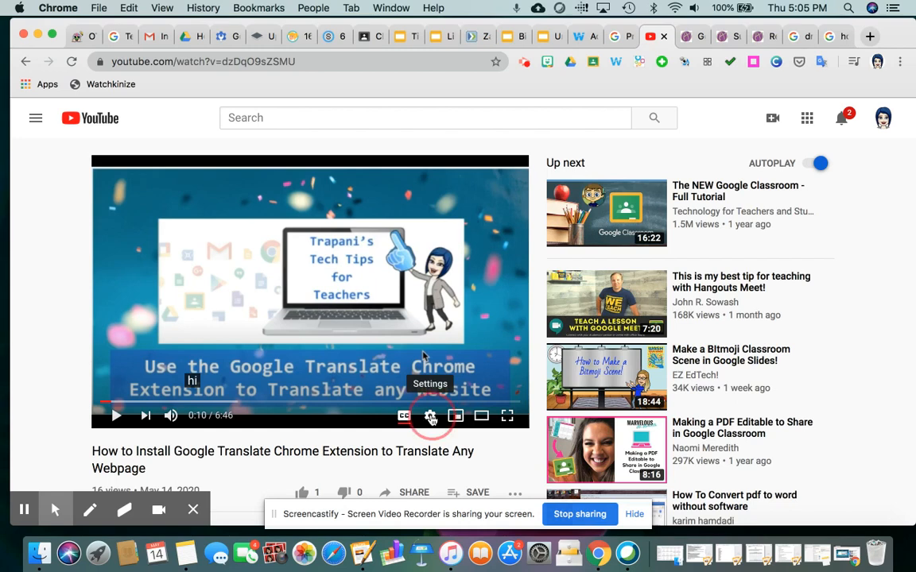
{"action": "left_click", "coordinate": [430, 415]}
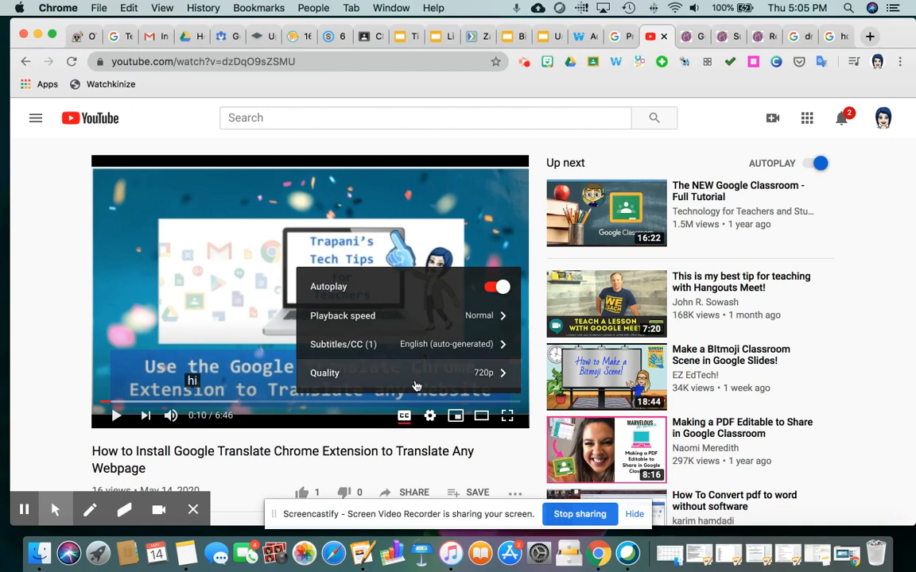
{"action": "mouse_move", "coordinate": [477, 349]}
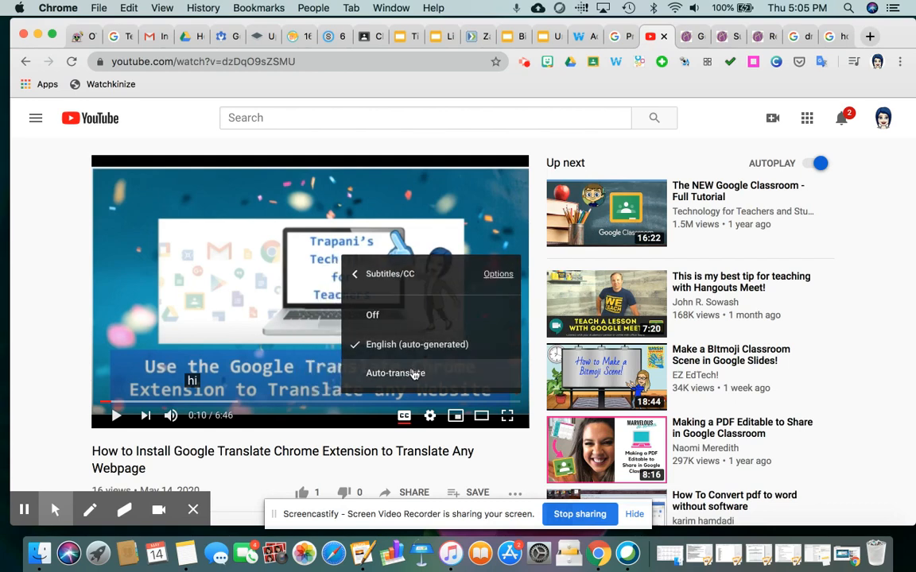
{"action": "mouse_move", "coordinate": [441, 378]}
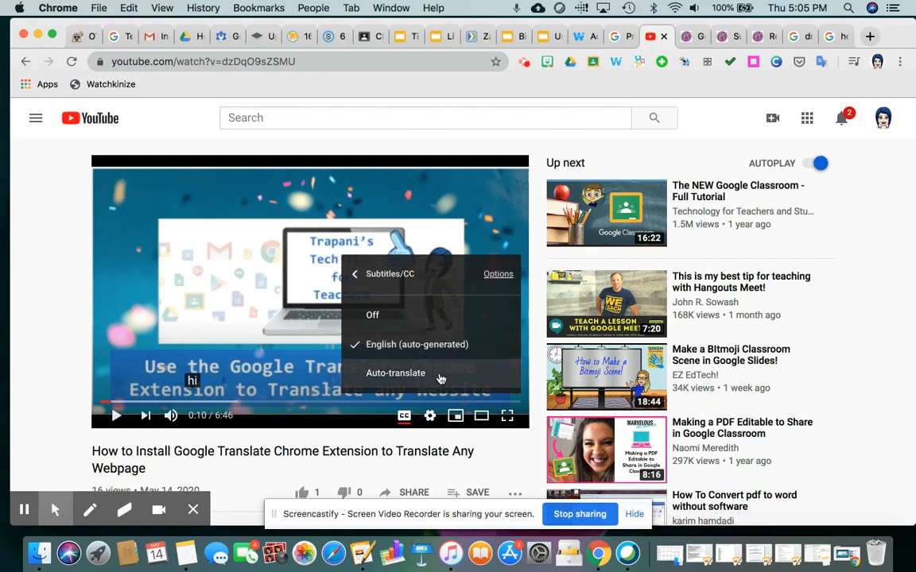
{"action": "left_click", "coordinate": [396, 373]}
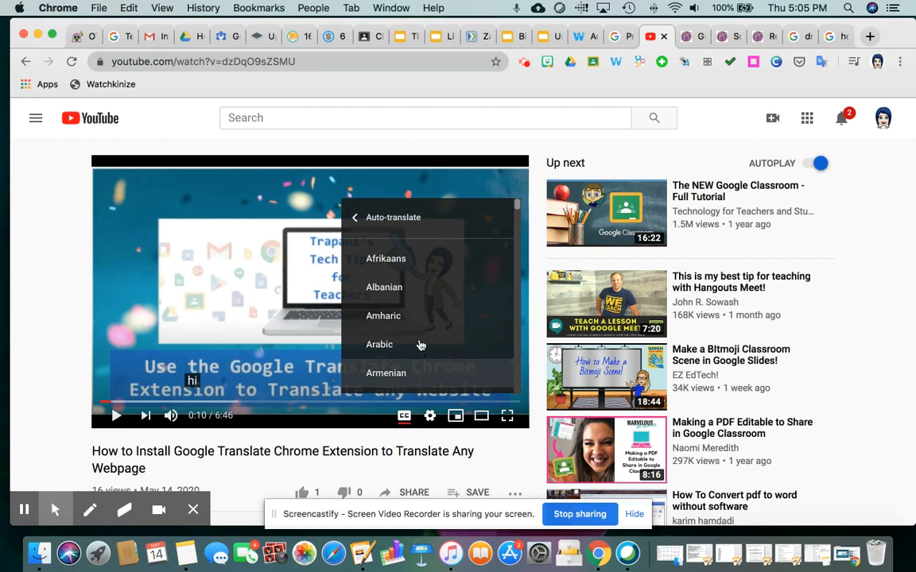
{"action": "scroll", "scroll_direction": "down", "scroll_amount": 3}
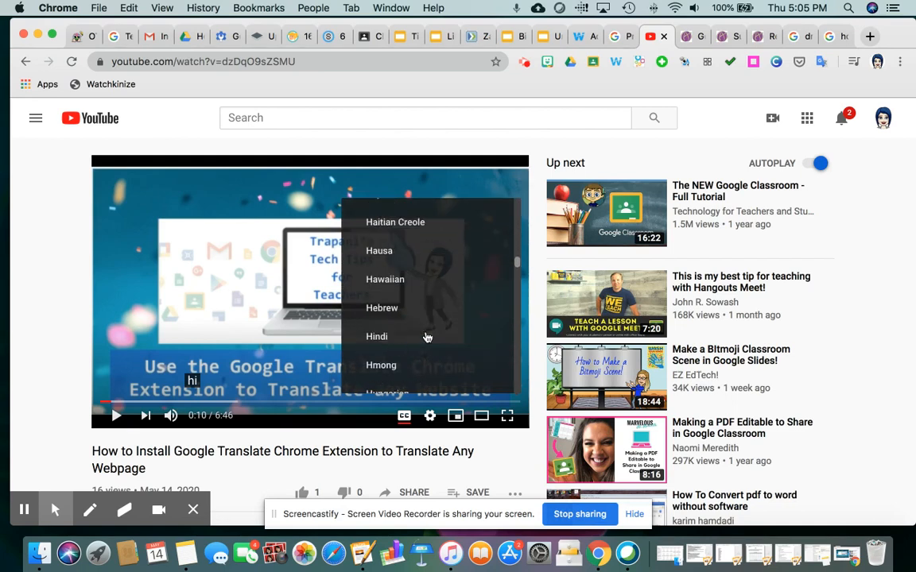
{"action": "scroll", "scroll_direction": "down", "scroll_amount": 3}
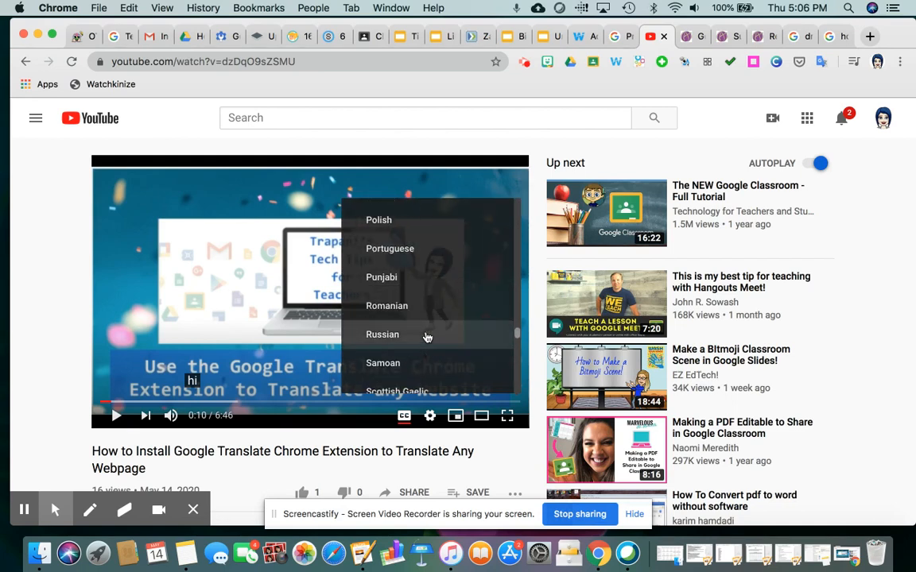
{"action": "scroll", "scroll_direction": "down", "scroll_amount": 3}
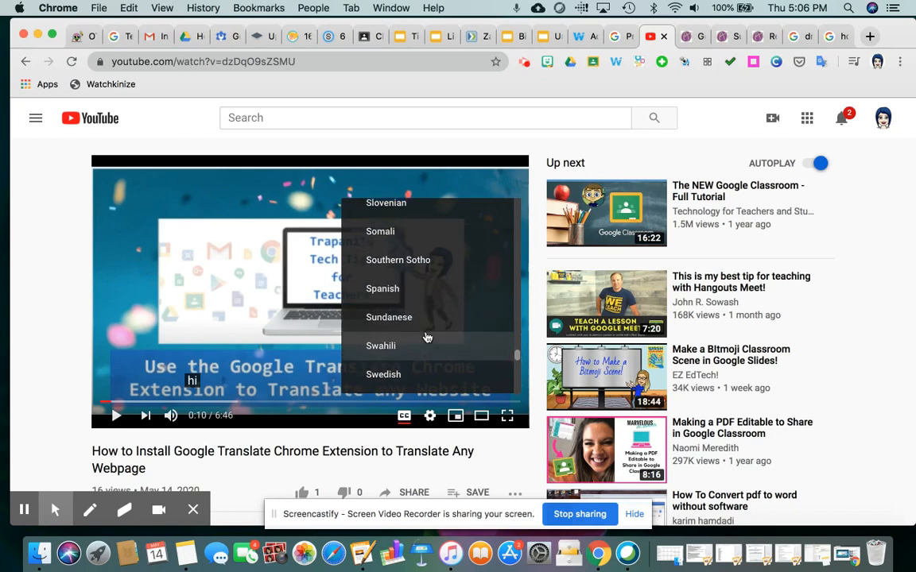
{"action": "mouse_move", "coordinate": [403, 288]}
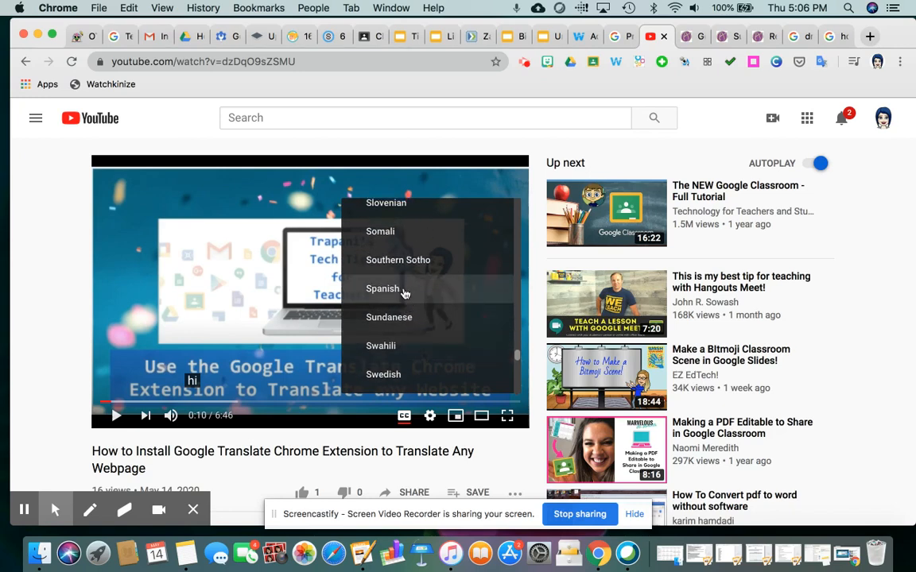
{"action": "left_click", "coordinate": [382, 288]}
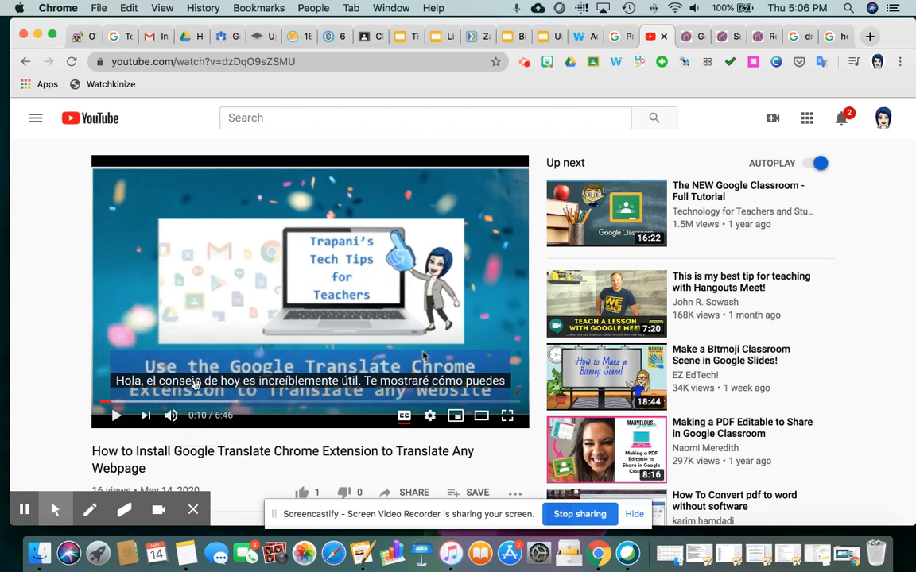
{"action": "mouse_move", "coordinate": [229, 396]}
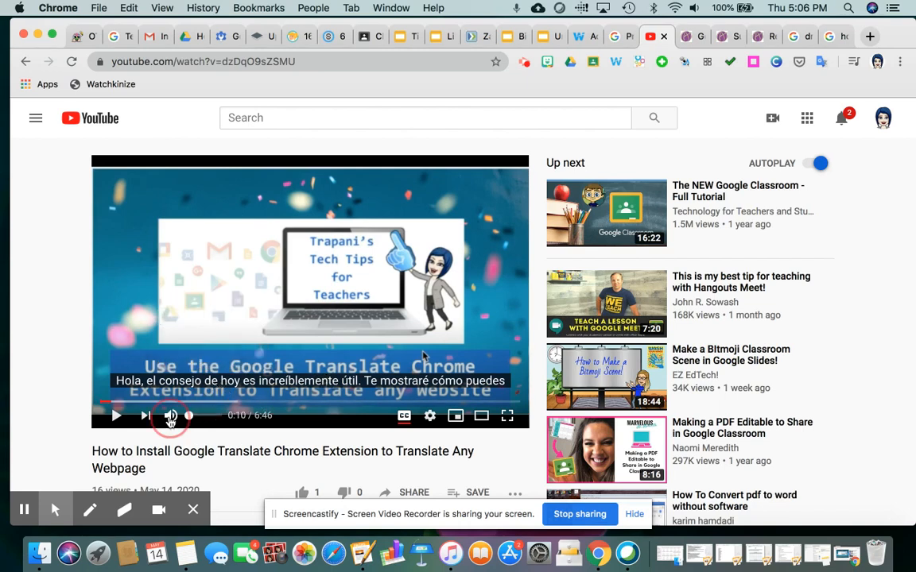
Mute the video, let it play with Spanish captions, and pause at 0:35.
{"action": "left_click", "coordinate": [170, 415]}
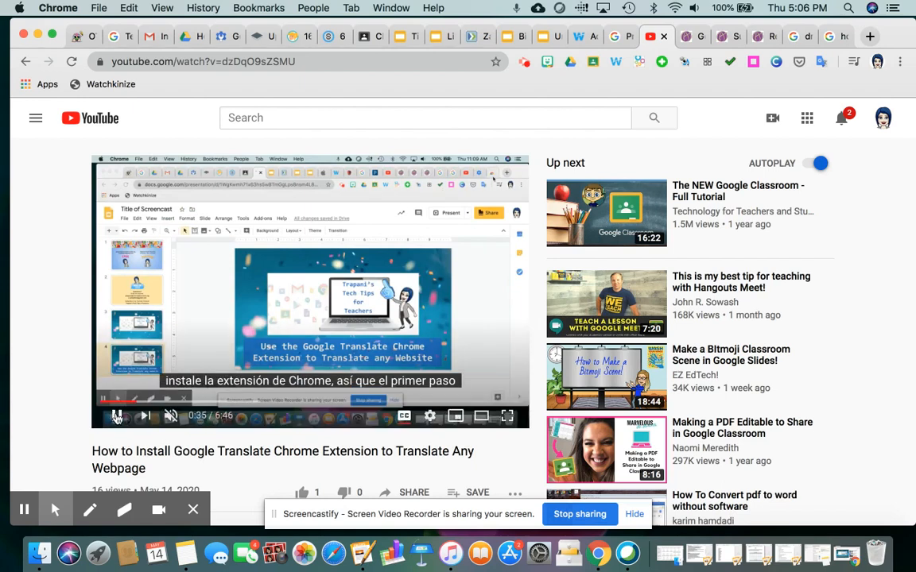
{"action": "left_click", "coordinate": [115, 415]}
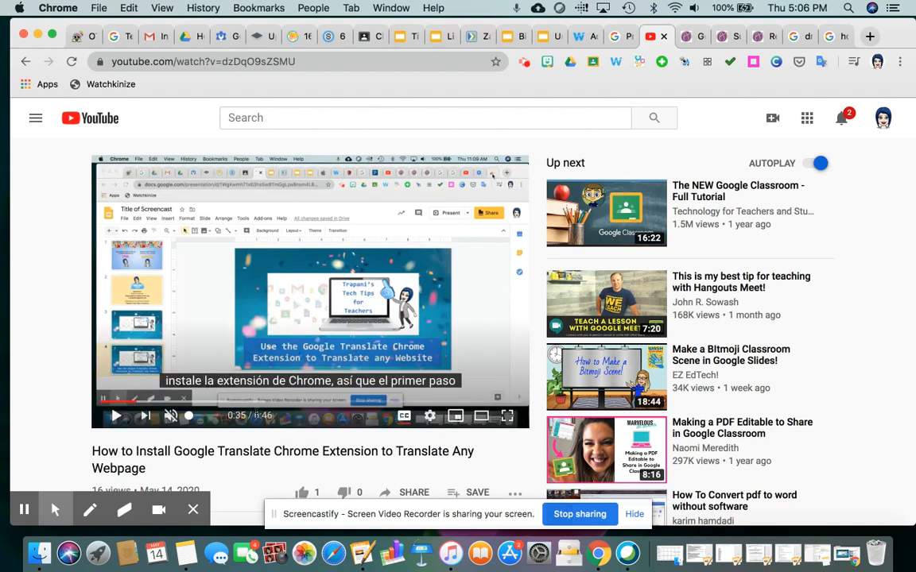